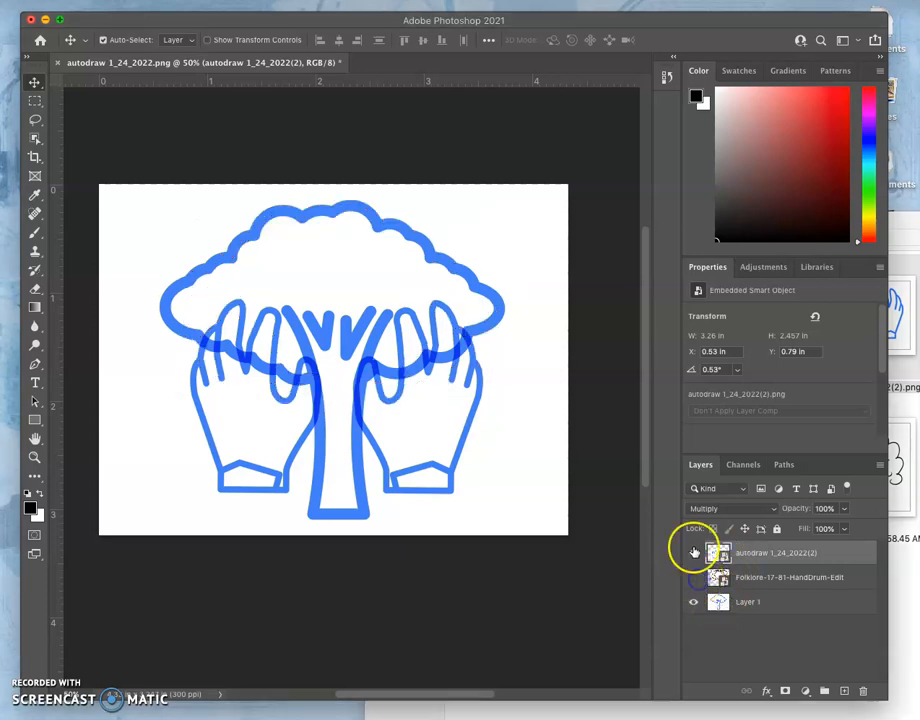
# - Set the autodraw tree layer to Multiply and select its thumbnail for editing
pyautogui.click(694, 552)
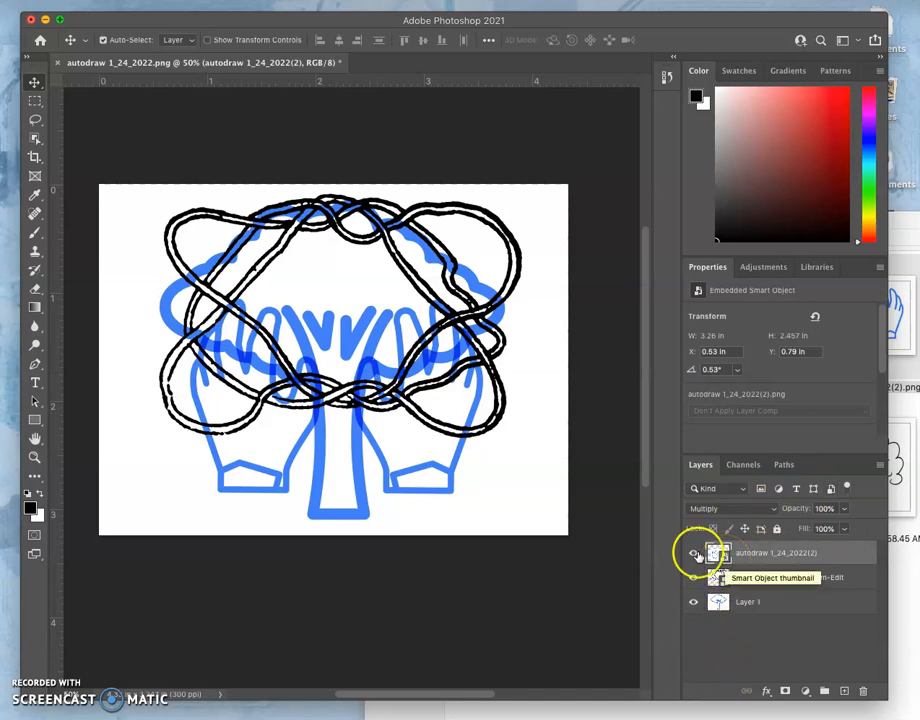
pyautogui.click(34, 288)
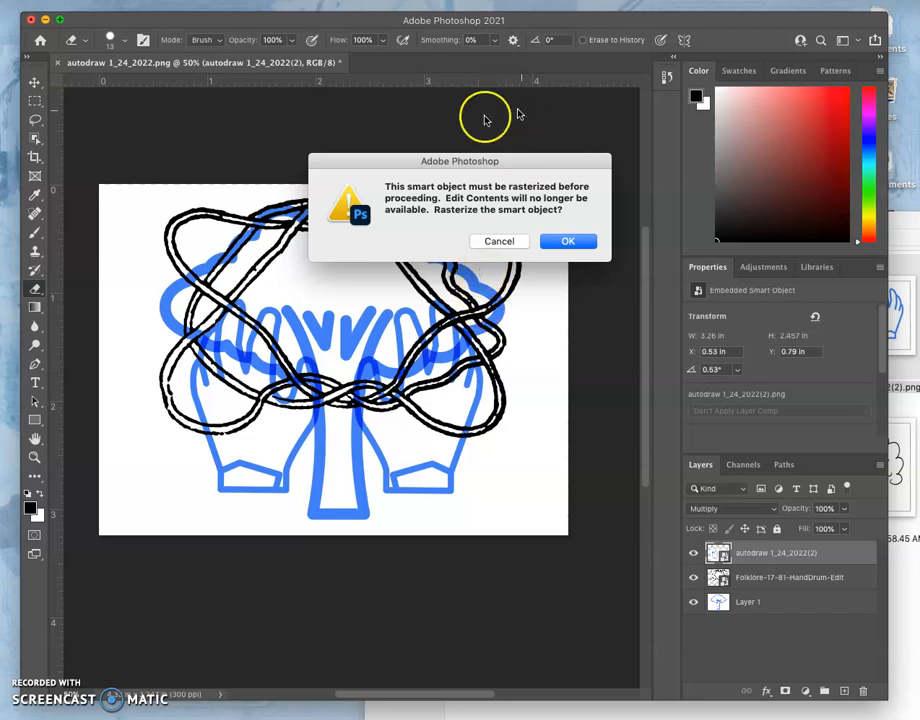
pyautogui.moveTo(494, 198)
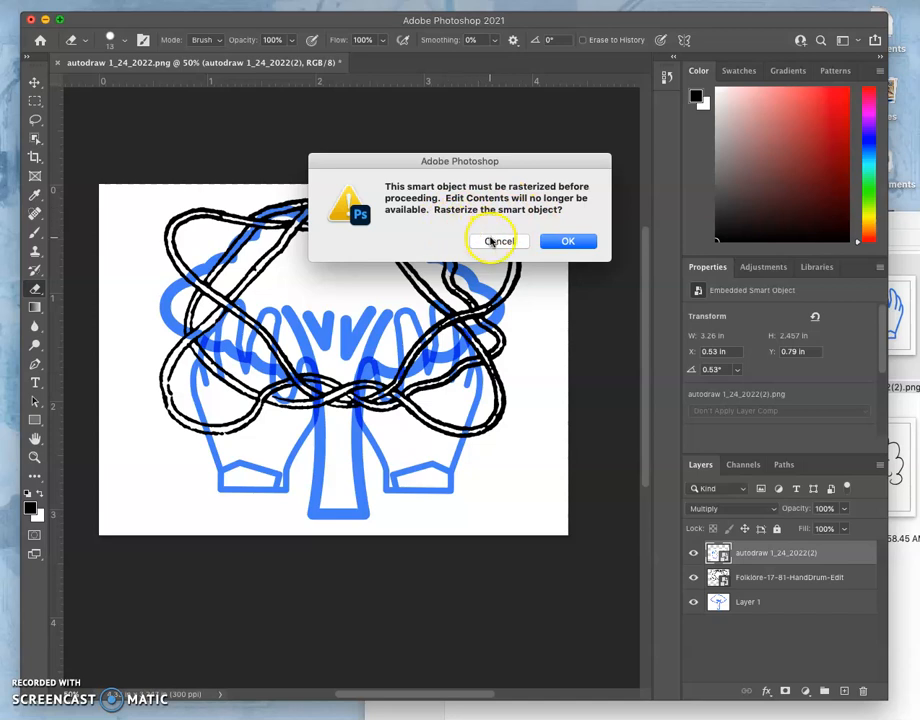
pyautogui.moveTo(498, 240)
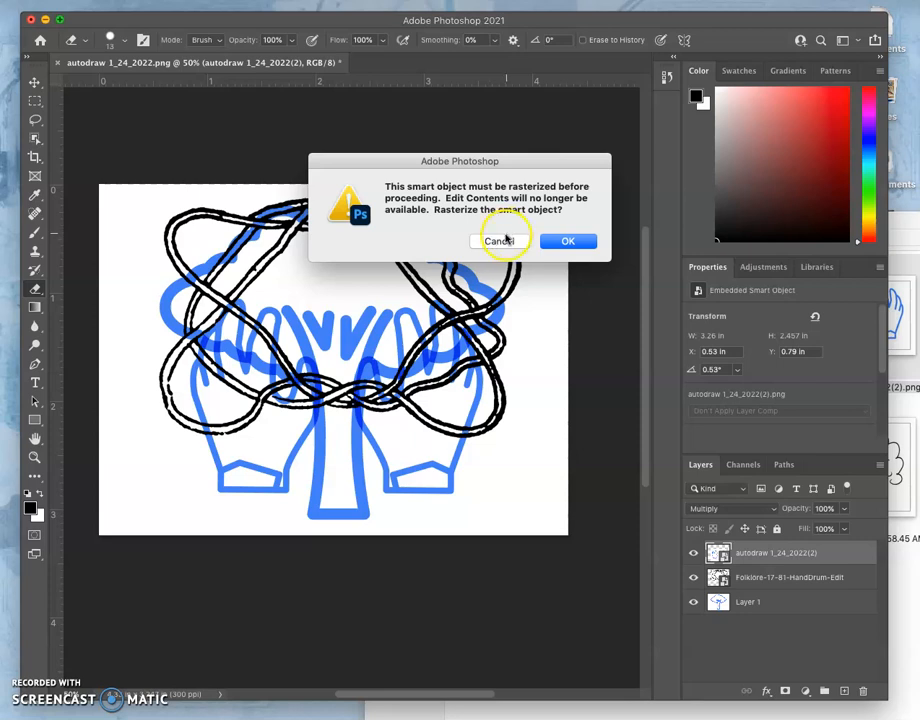
pyautogui.click(568, 240)
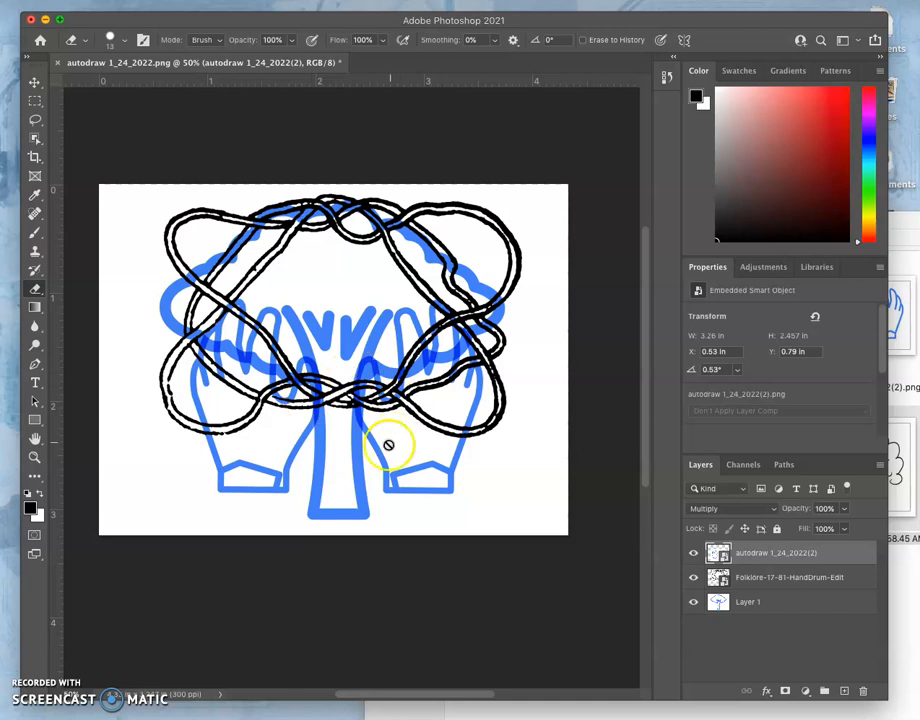
pyautogui.moveTo(652, 434)
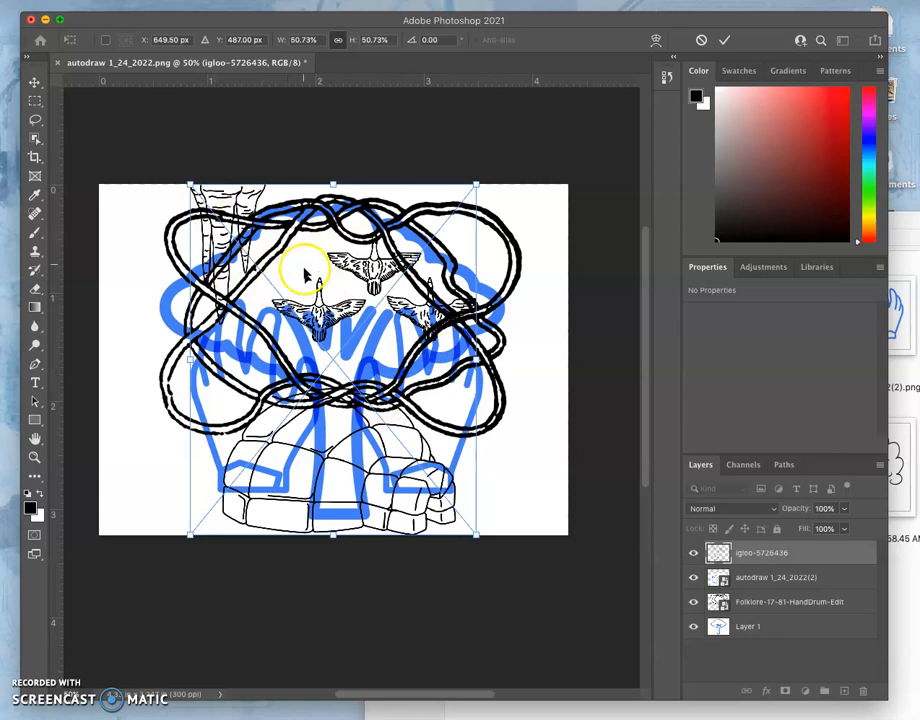
pyautogui.moveTo(396, 296)
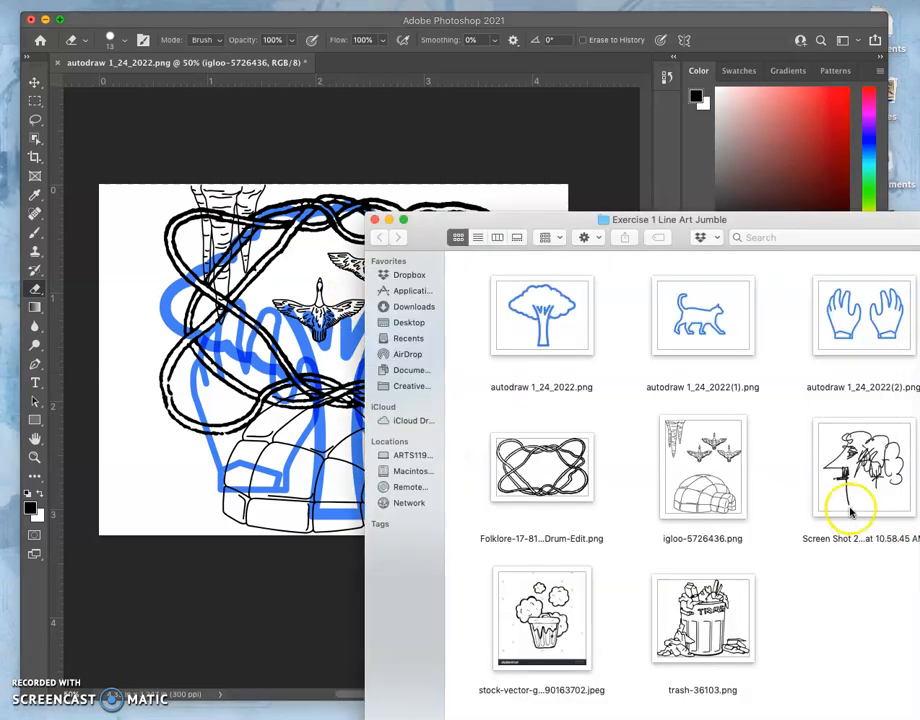
pyautogui.moveTo(636, 616)
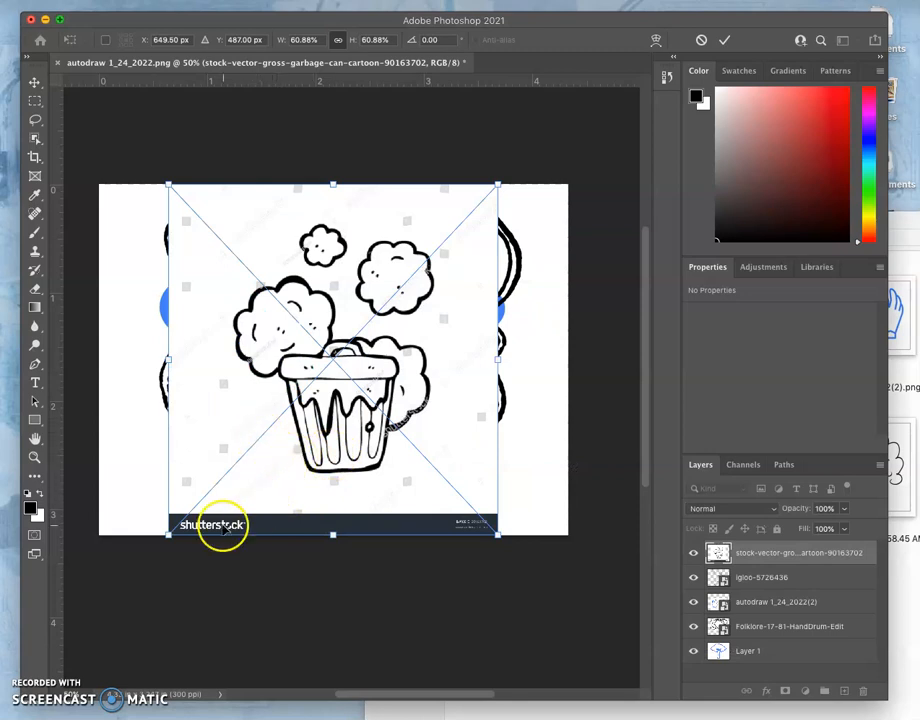
pyautogui.moveTo(384, 530)
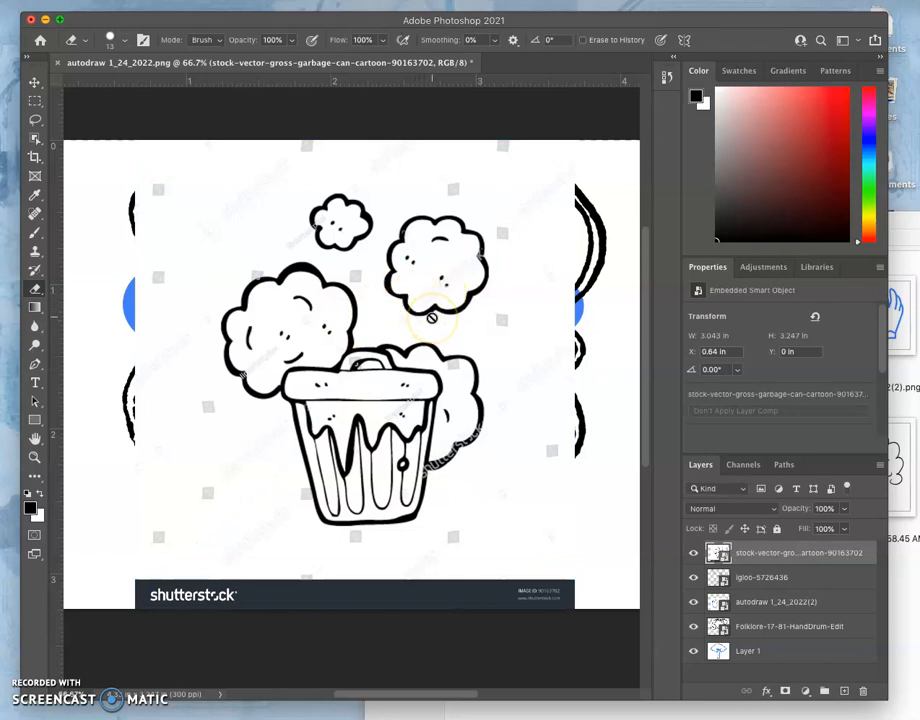
pyautogui.moveTo(730, 528)
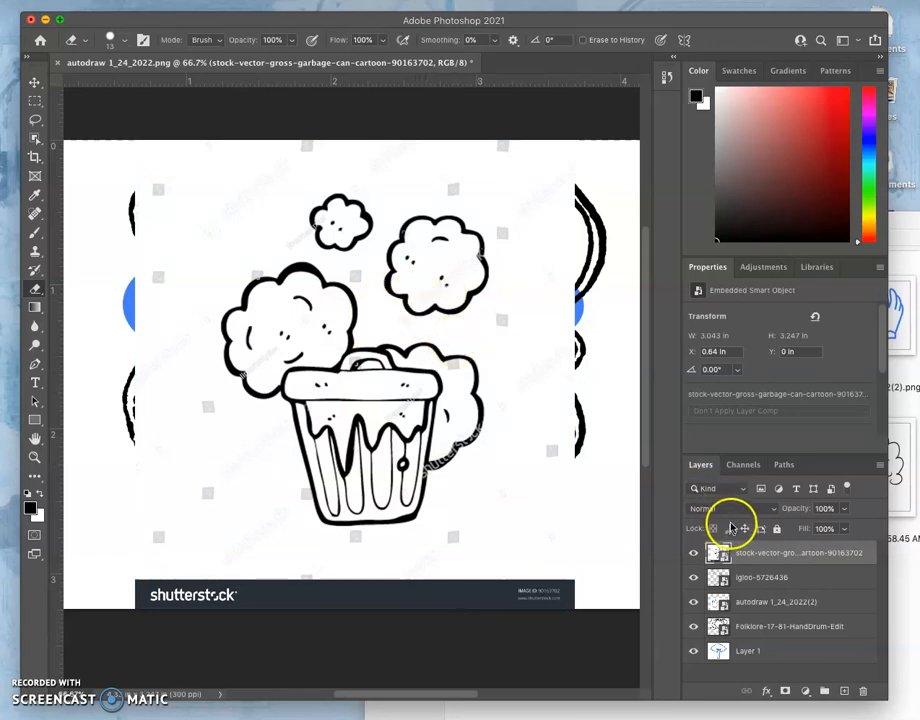
# - Blend the garbage can layer in Multiply and rasterize its smart object to pixels
pyautogui.click(716, 508)
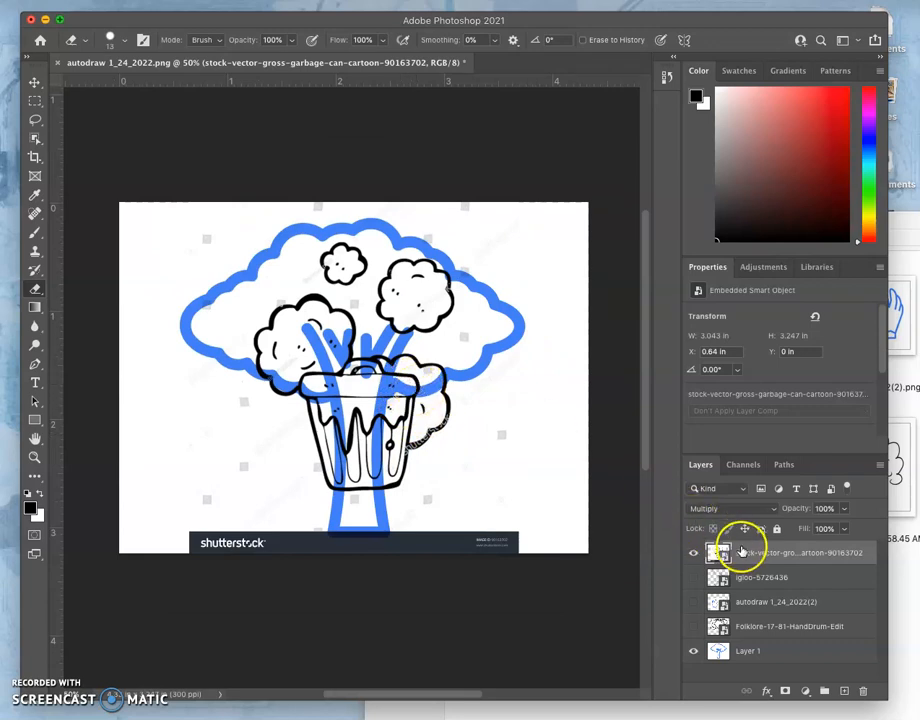
pyautogui.rightClick(744, 552)
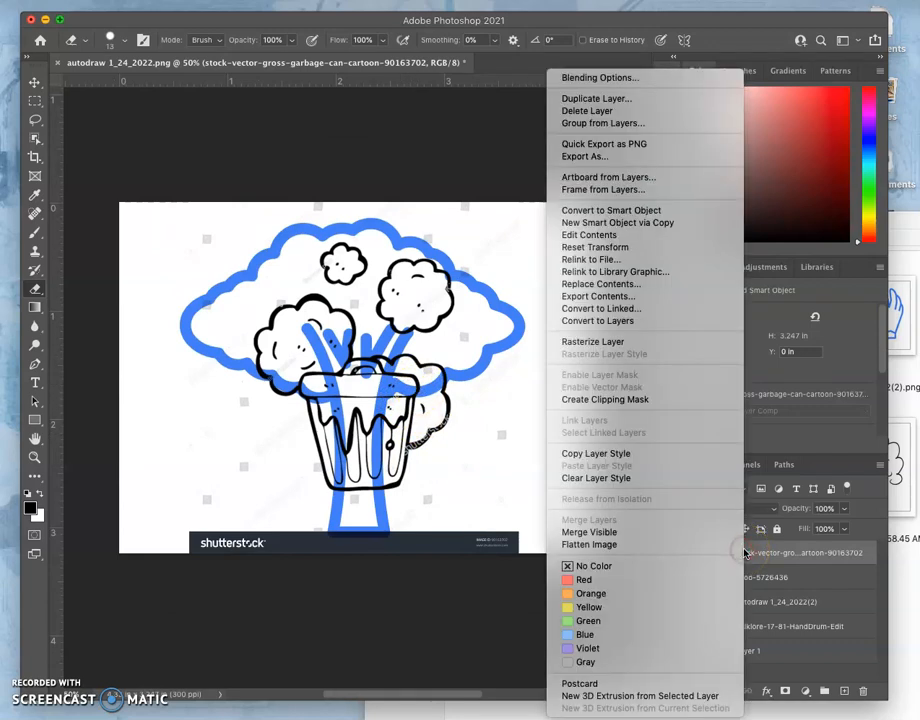
pyautogui.moveTo(592, 340)
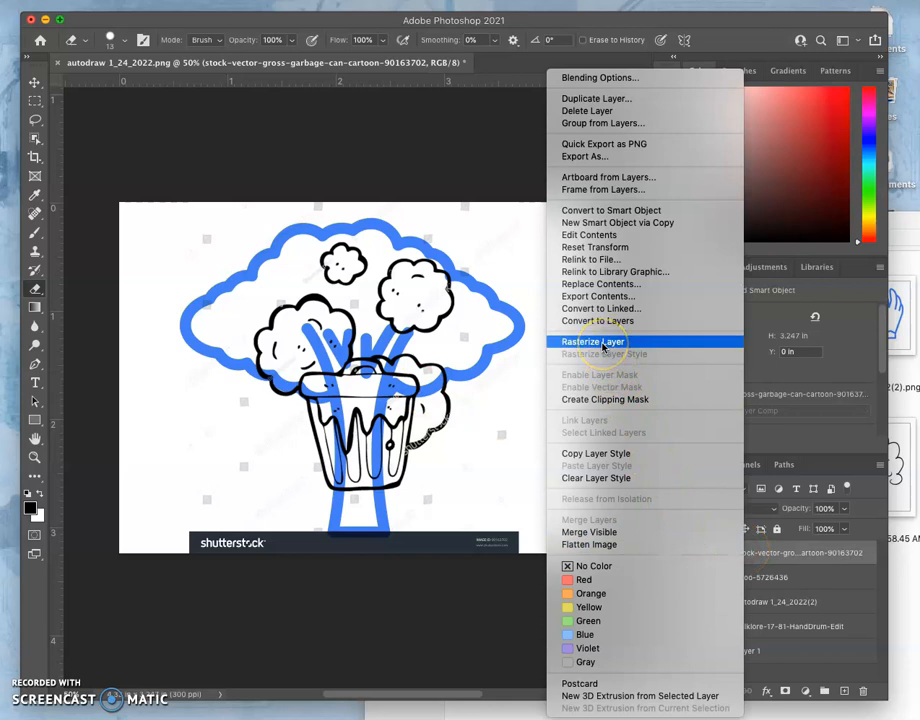
pyautogui.click(592, 340)
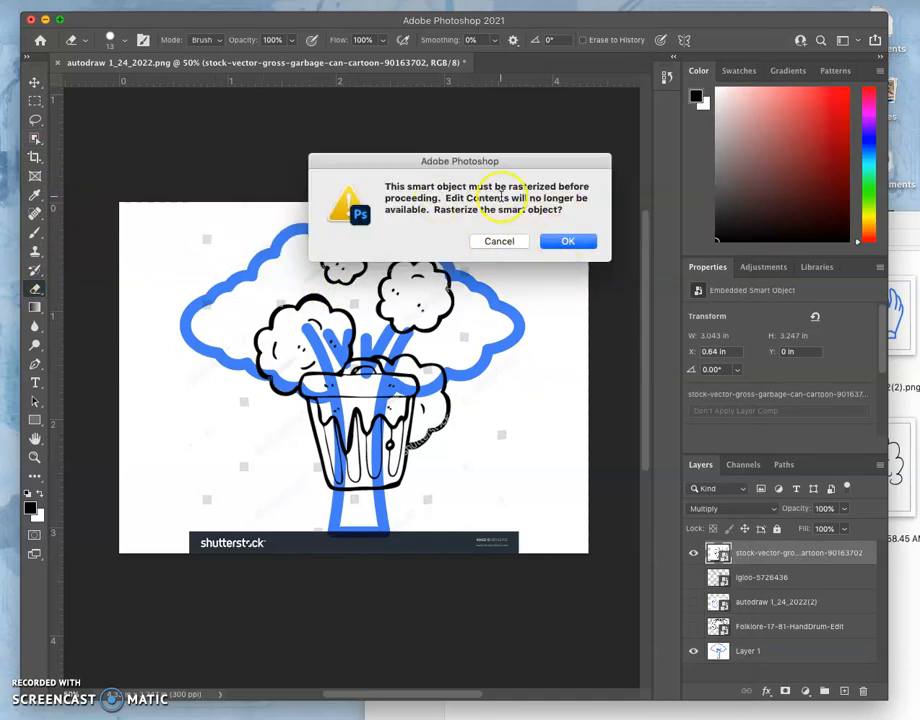
pyautogui.click(568, 240)
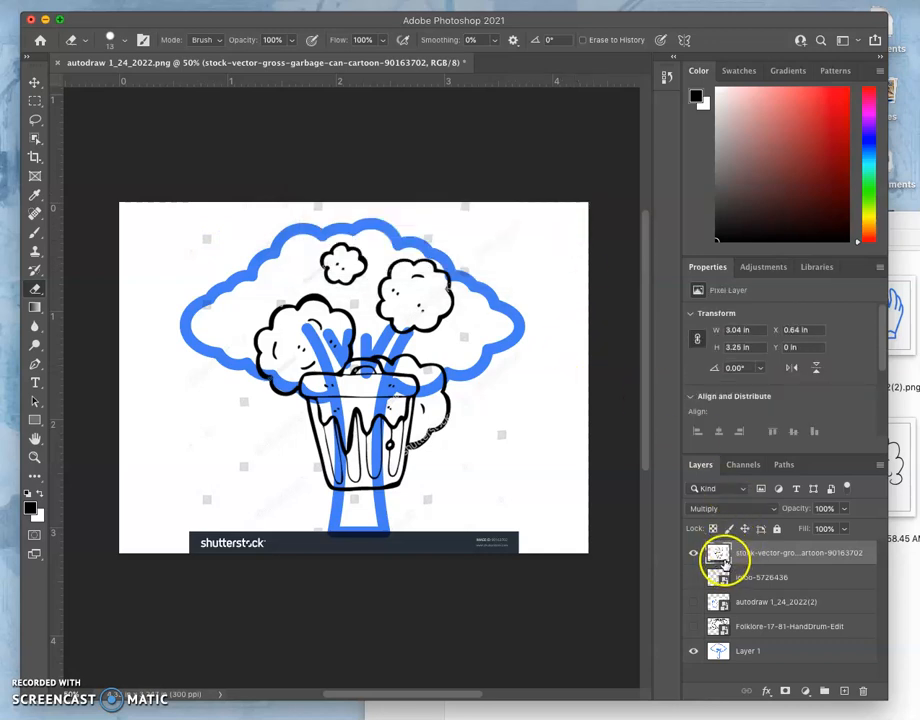
pyautogui.moveTo(718, 552)
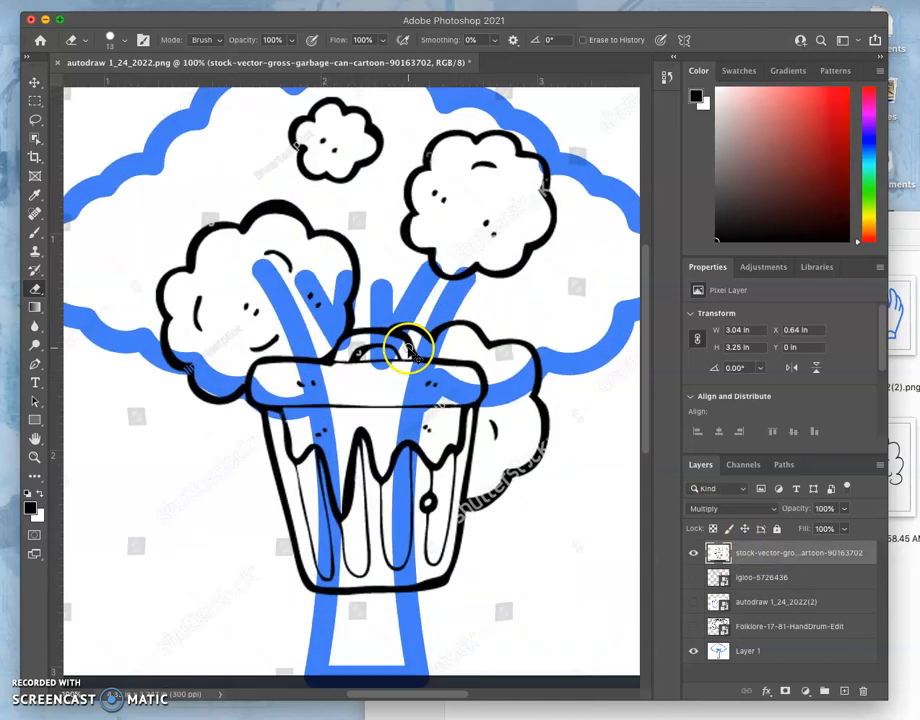
# - Lasso away the shutterstock banner, then trace a selection around the garbage can and clouds
pyautogui.scroll(-3)
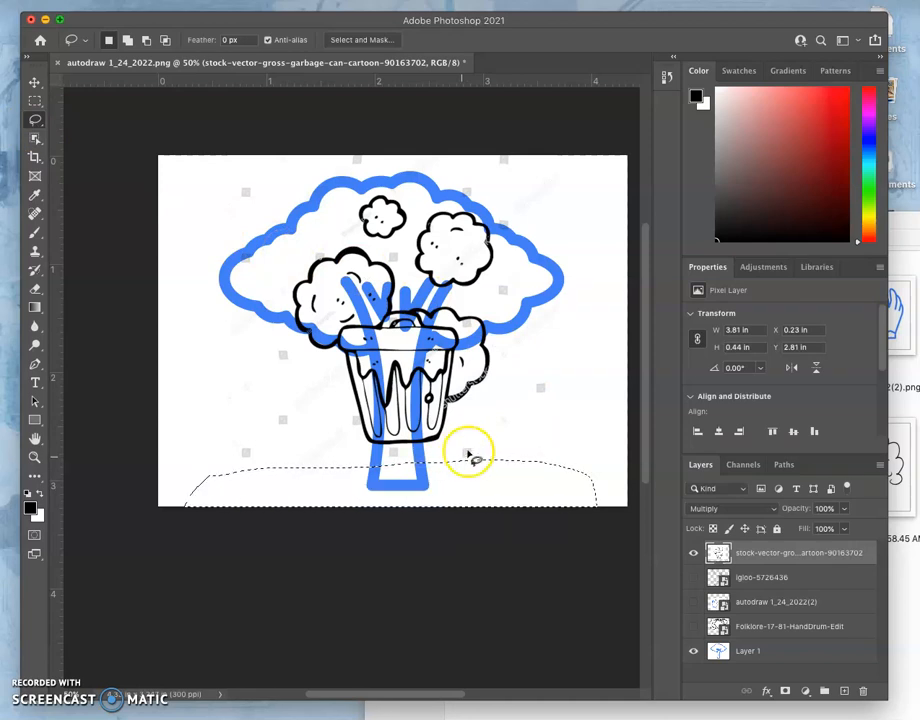
pyautogui.moveTo(468, 452); pyautogui.dragTo(490, 400)
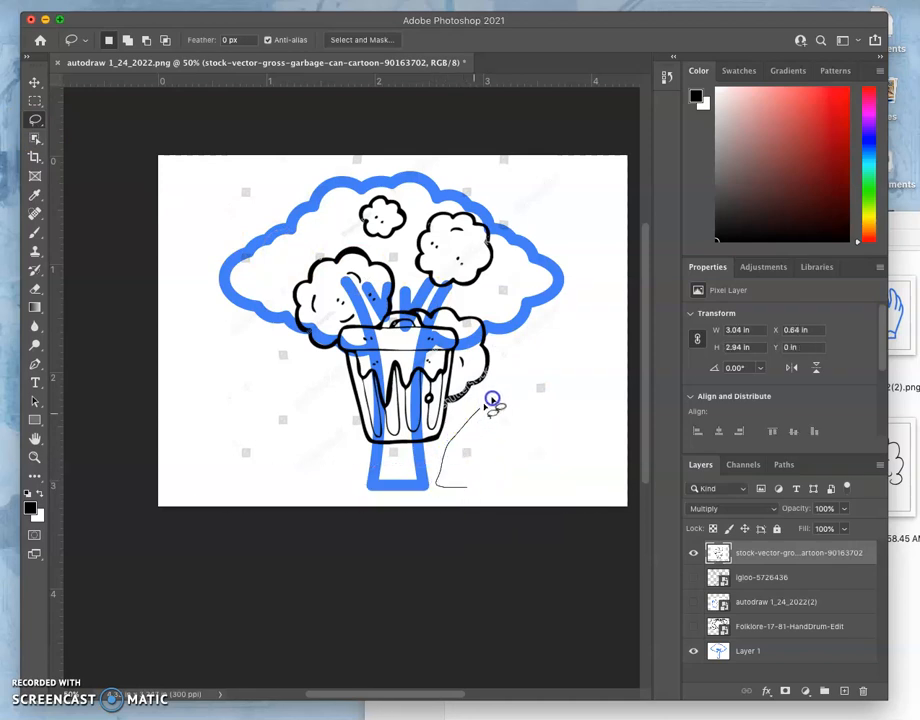
pyautogui.moveTo(490, 404); pyautogui.dragTo(504, 250)
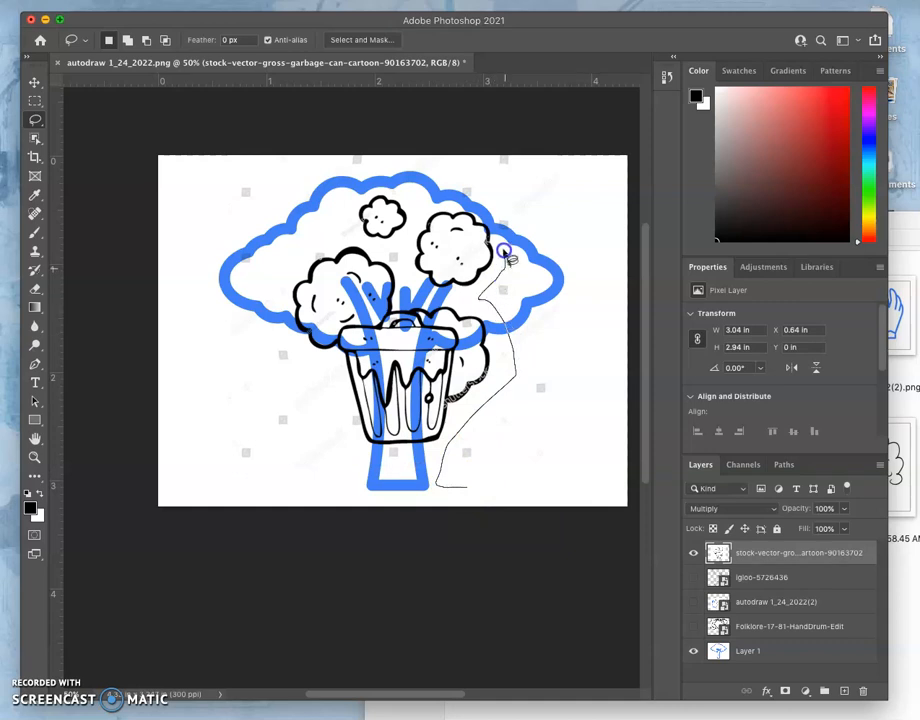
pyautogui.moveTo(504, 256); pyautogui.dragTo(364, 190)
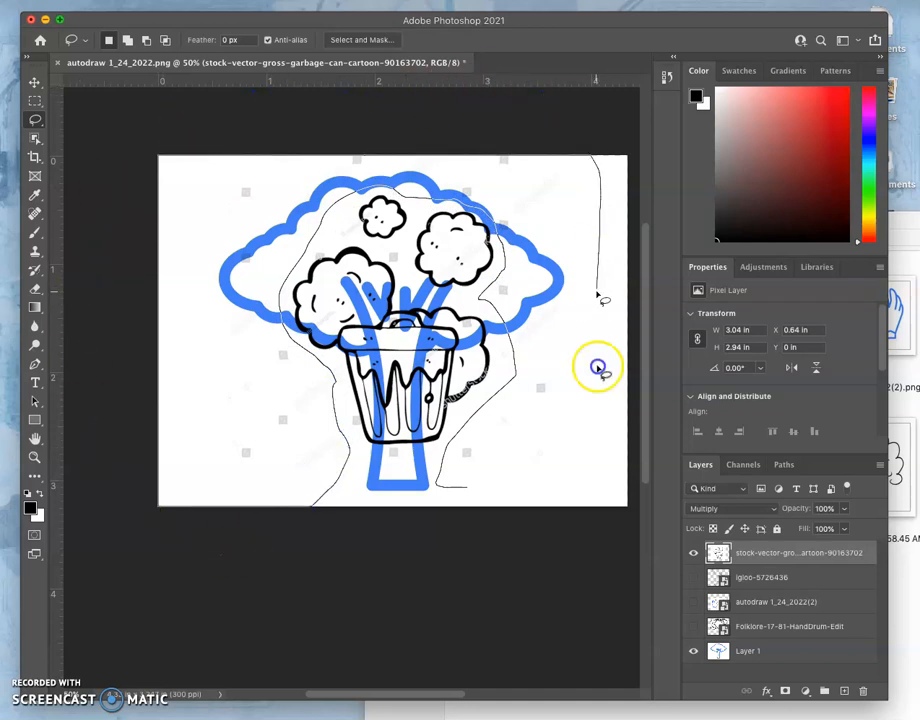
pyautogui.moveTo(600, 364); pyautogui.dragTo(500, 490)
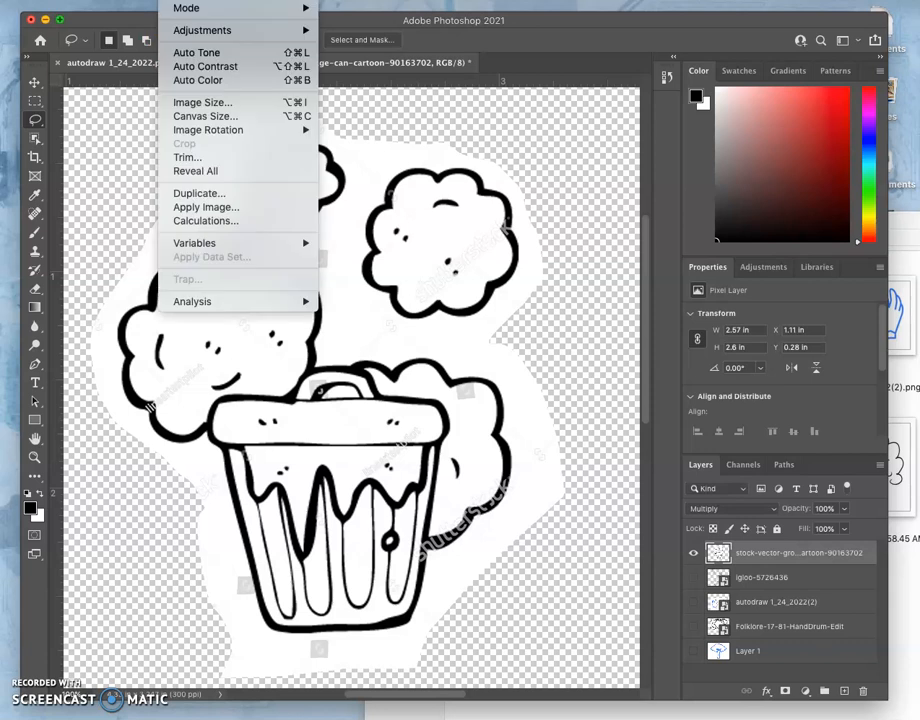
pyautogui.moveTo(202, 30)
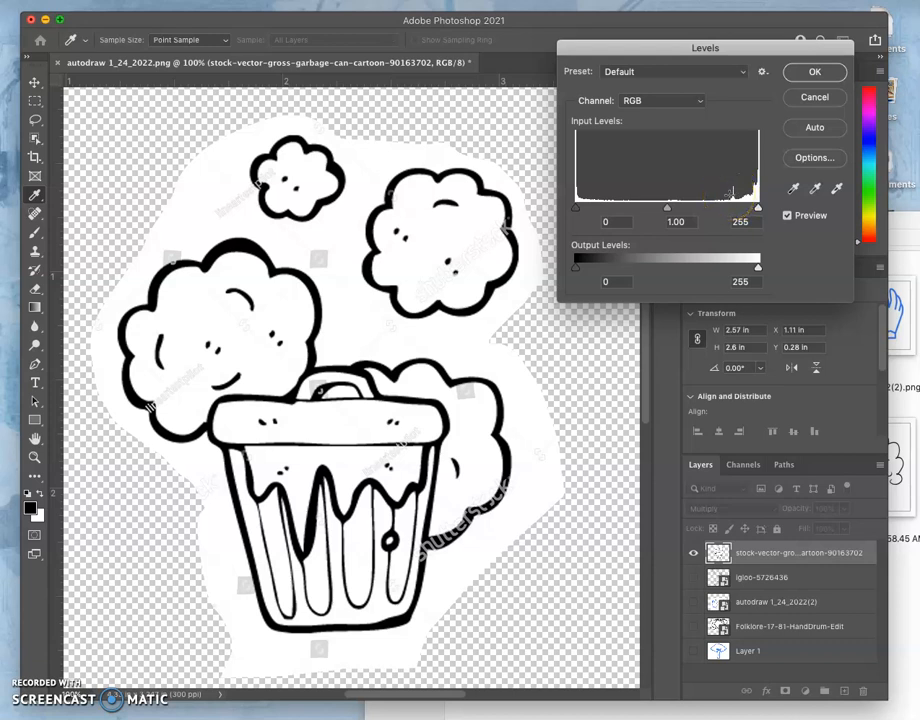
# - In Levels, pull the white input slider left so the light greys turn pure white
pyautogui.moveTo(758, 210); pyautogui.dragTo(756, 210)
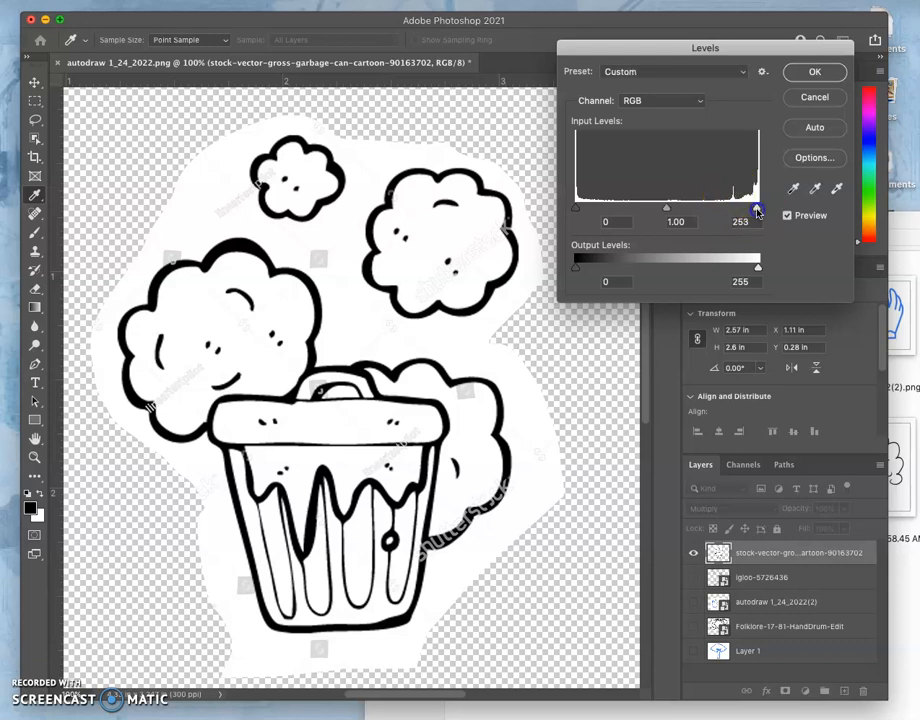
pyautogui.moveTo(758, 208); pyautogui.dragTo(738, 208)
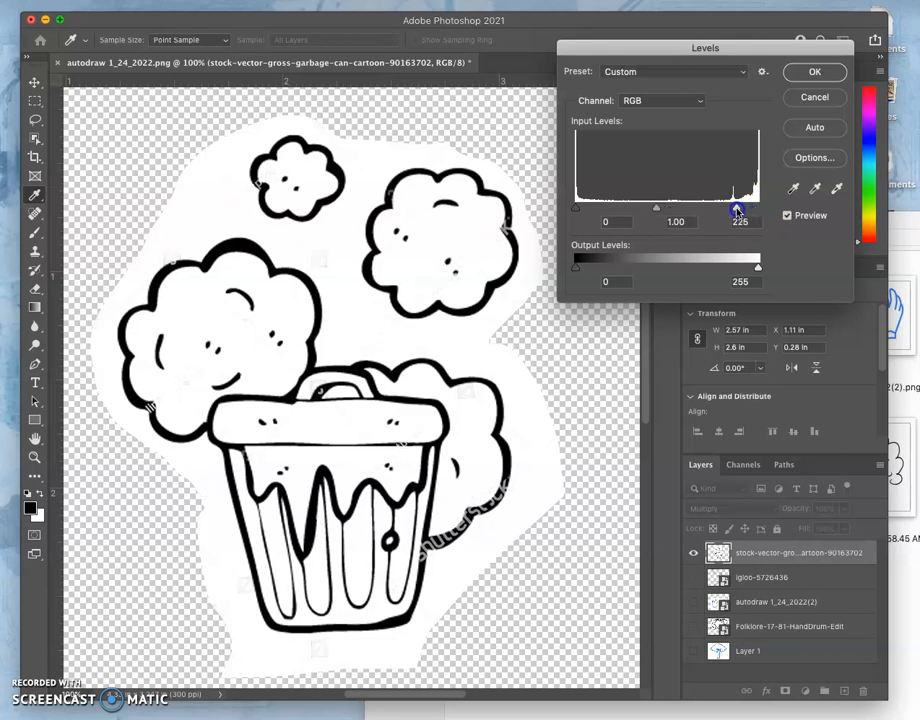
pyautogui.moveTo(736, 210); pyautogui.dragTo(732, 210)
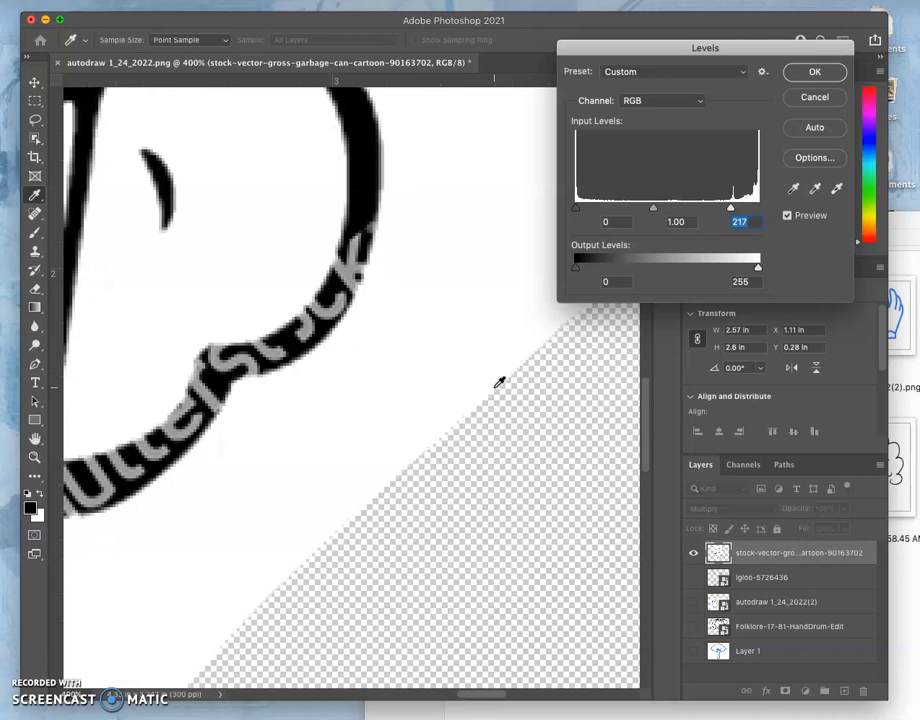
pyautogui.moveTo(370, 312)
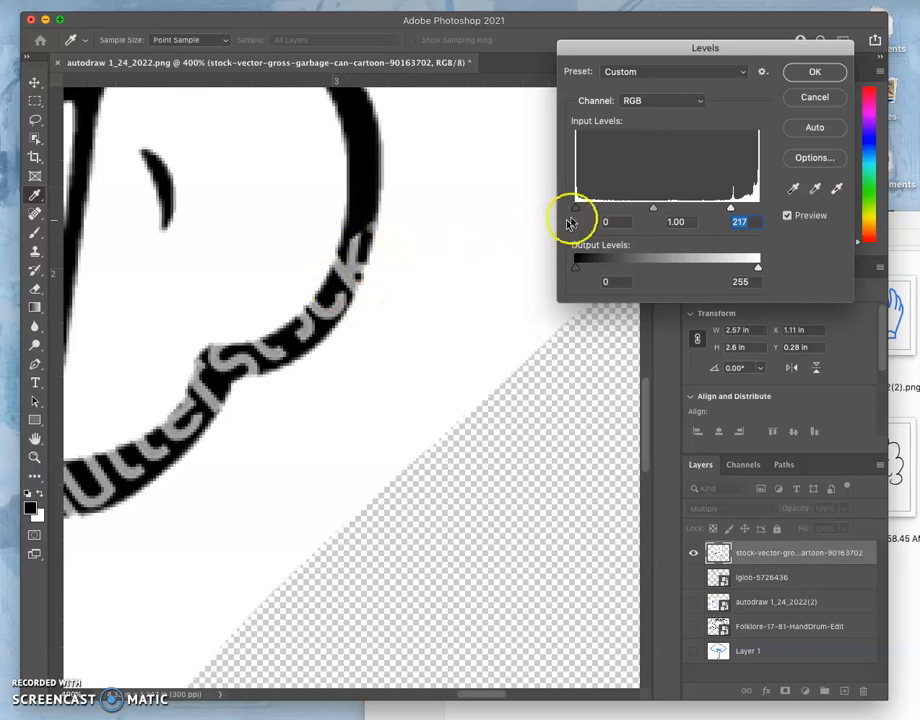
# - Drag the black input slider right and back, testing how dark the linework becomes
pyautogui.moveTo(576, 206); pyautogui.dragTo(608, 206)
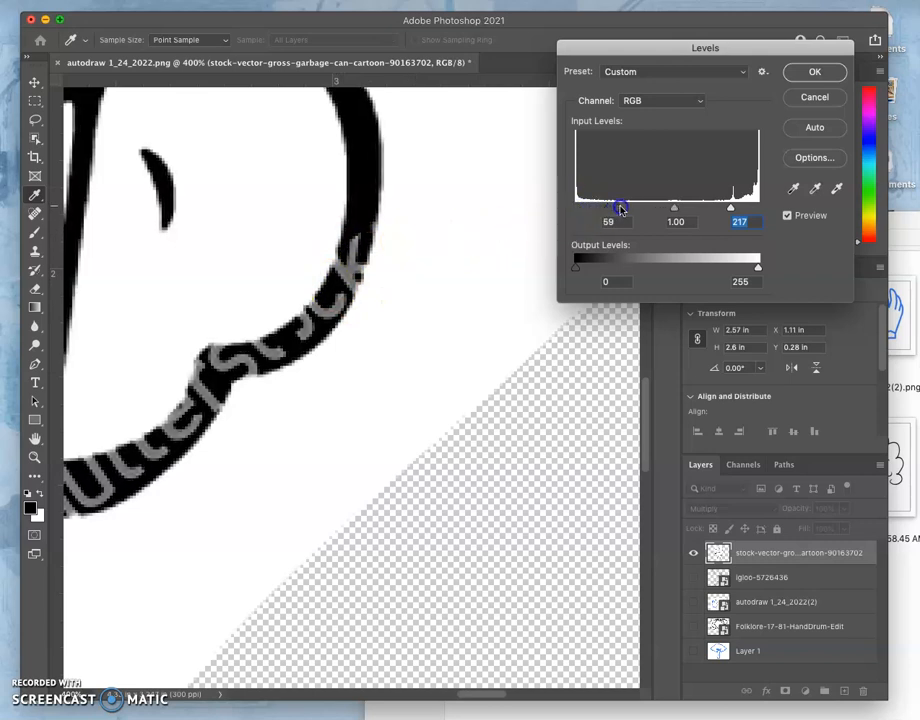
pyautogui.moveTo(620, 206); pyautogui.dragTo(662, 206)
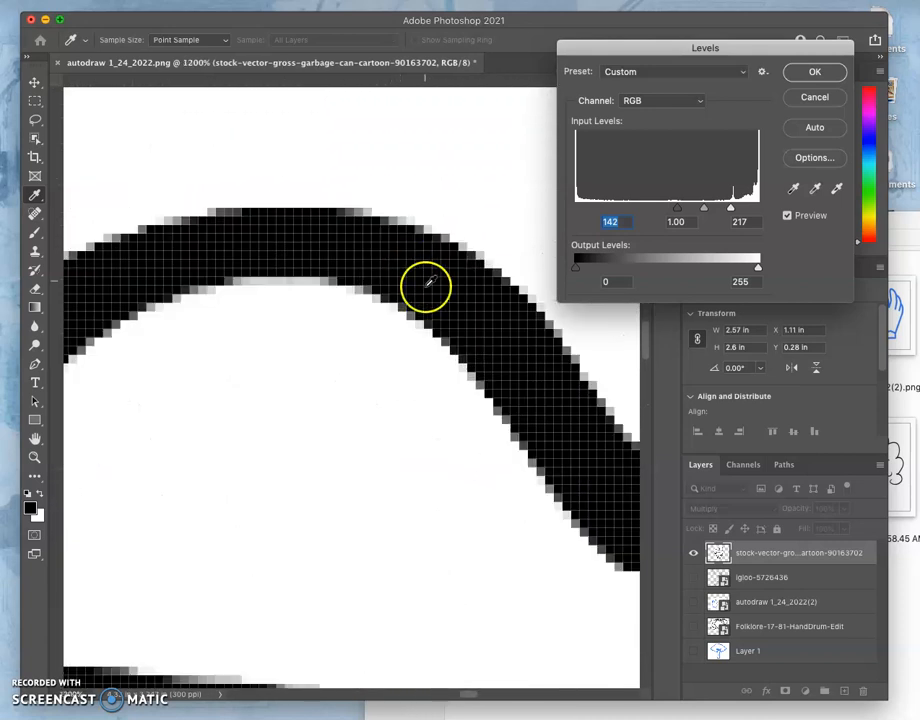
pyautogui.moveTo(676, 210); pyautogui.dragTo(680, 210)
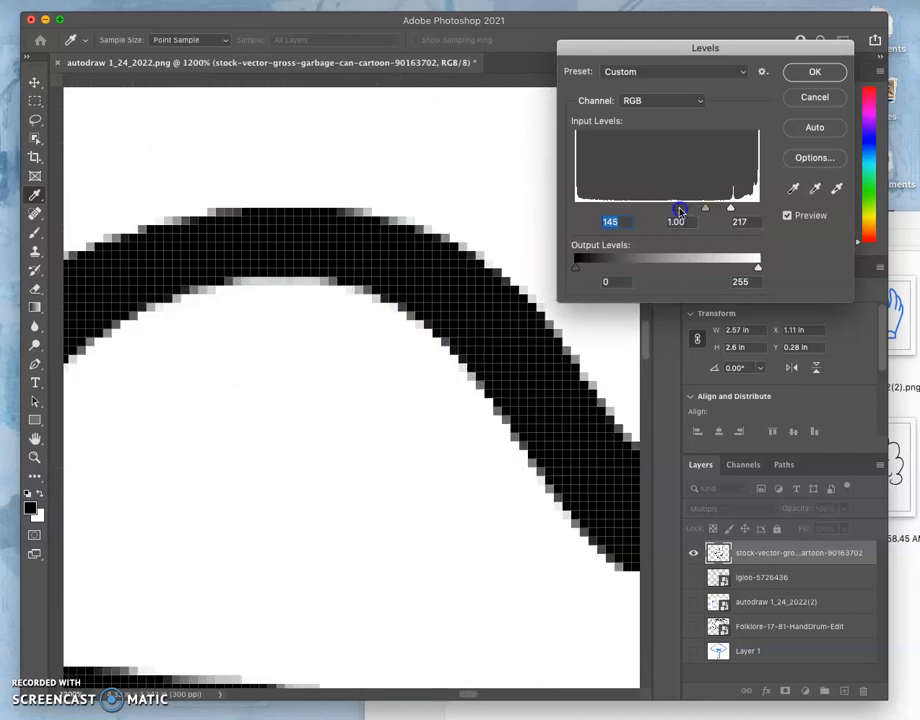
pyautogui.moveTo(680, 206); pyautogui.dragTo(614, 206)
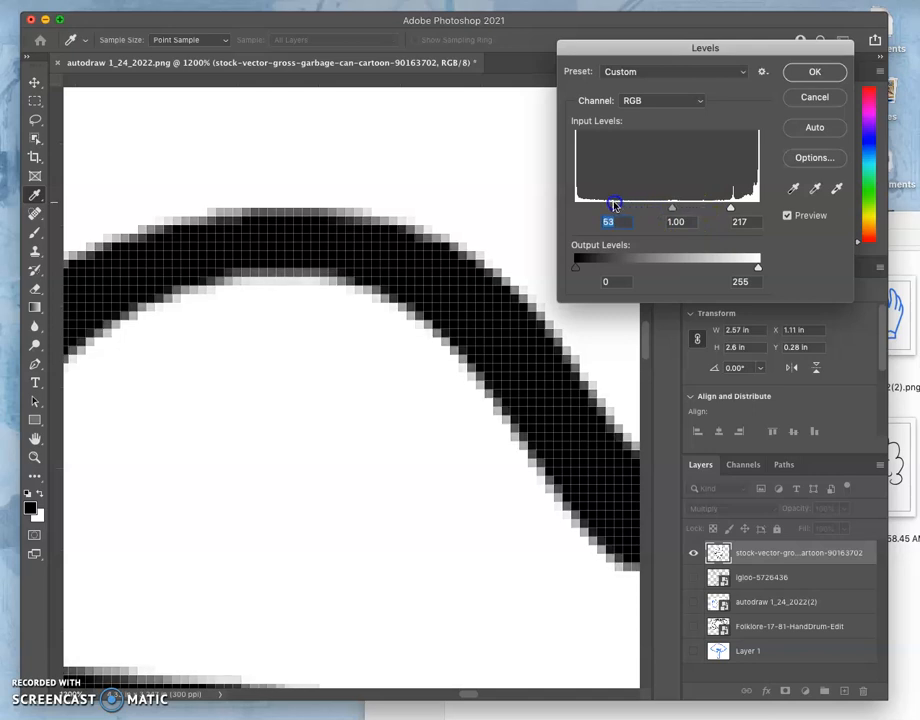
pyautogui.moveTo(616, 204); pyautogui.dragTo(672, 196)
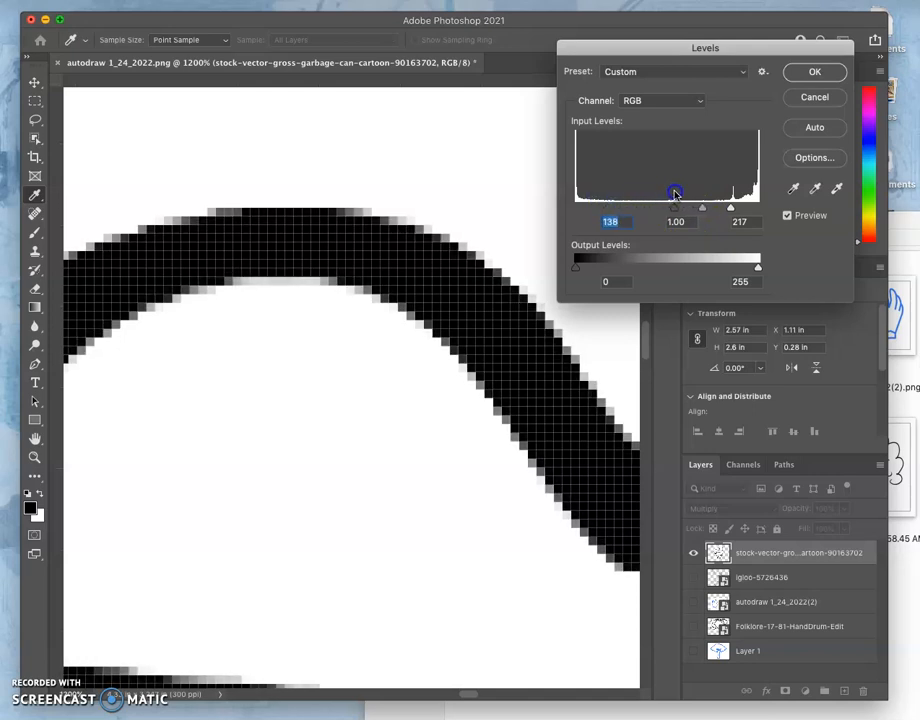
pyautogui.moveTo(676, 194); pyautogui.dragTo(600, 202)
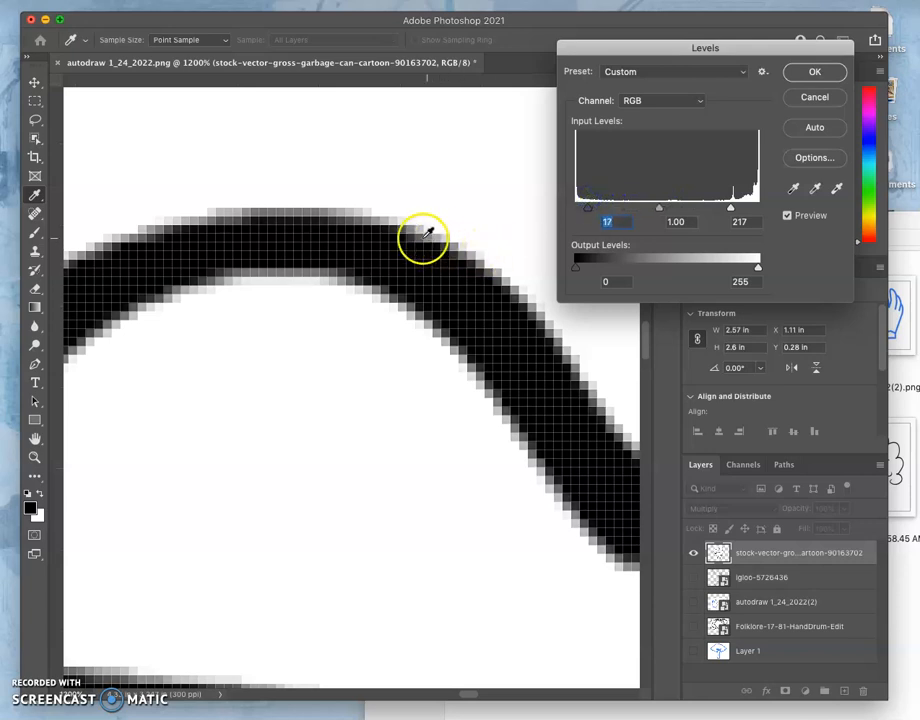
pyautogui.moveTo(418, 236)
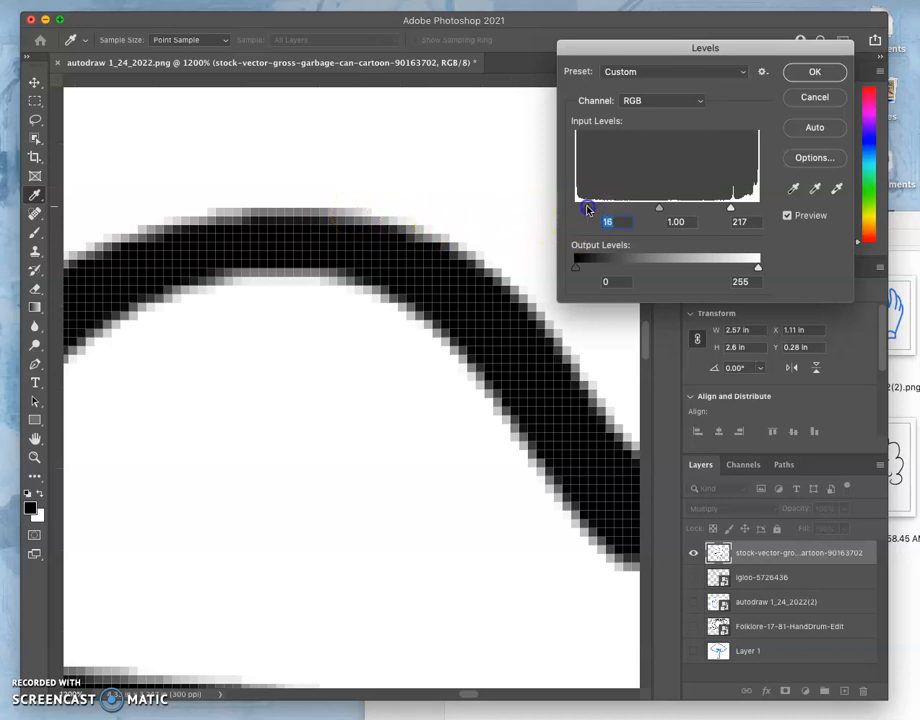
# - Settle the black point so the garbage can lines are solid black and apply the Levels adjustment
pyautogui.moveTo(584, 208); pyautogui.dragTo(682, 208)
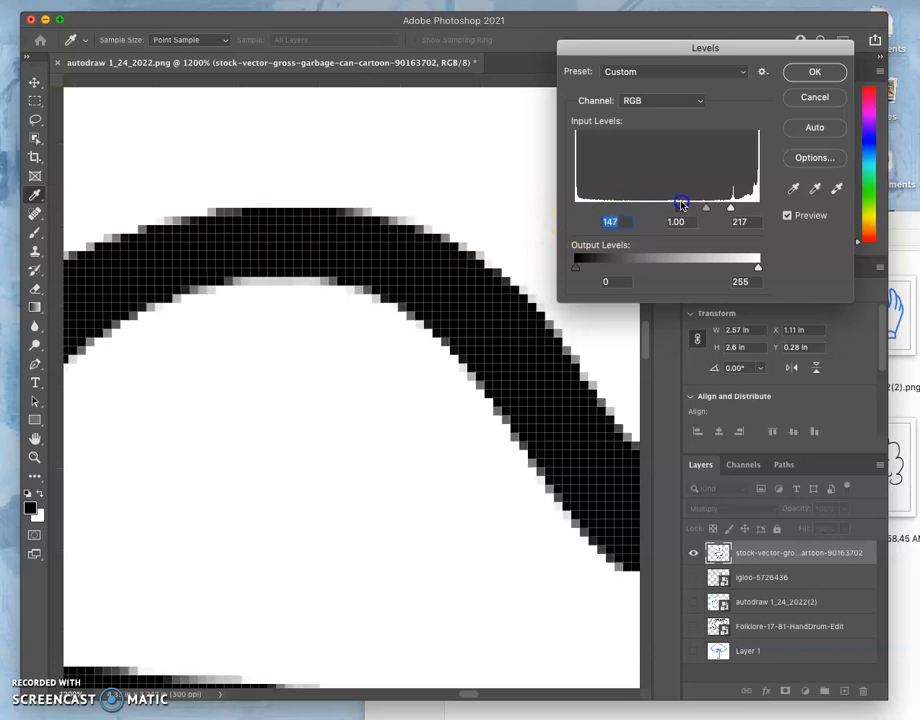
pyautogui.moveTo(680, 208); pyautogui.dragTo(696, 208)
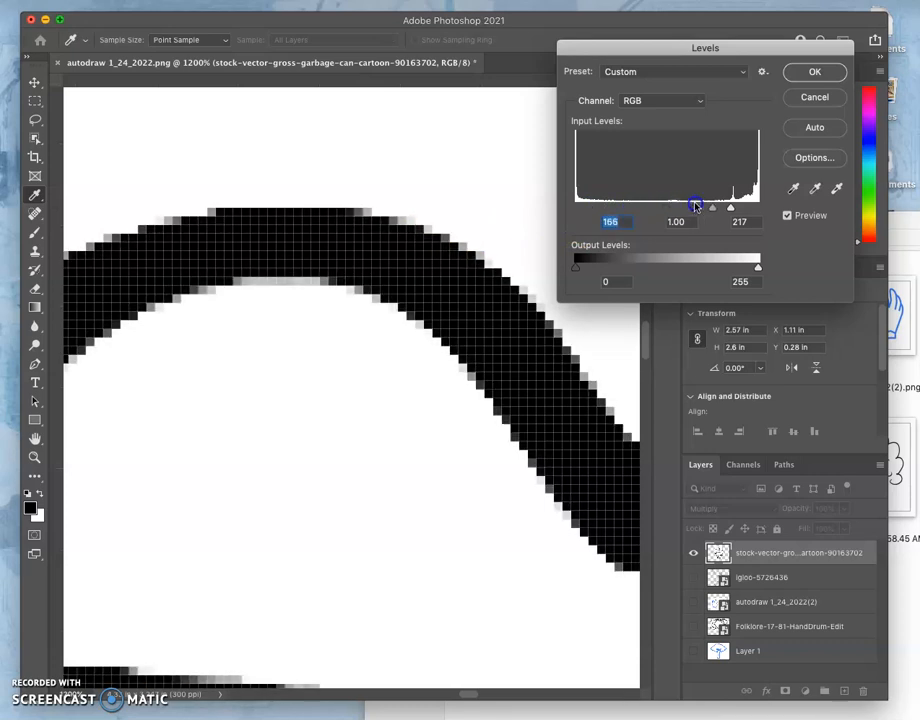
pyautogui.moveTo(694, 206); pyautogui.dragTo(656, 206)
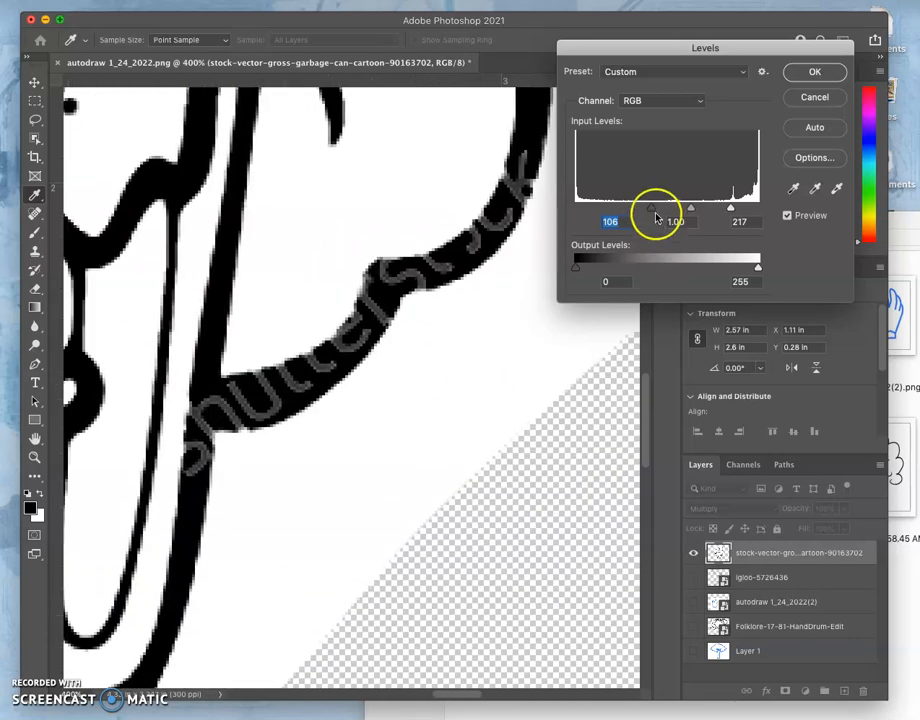
pyautogui.moveTo(650, 208); pyautogui.dragTo(680, 208)
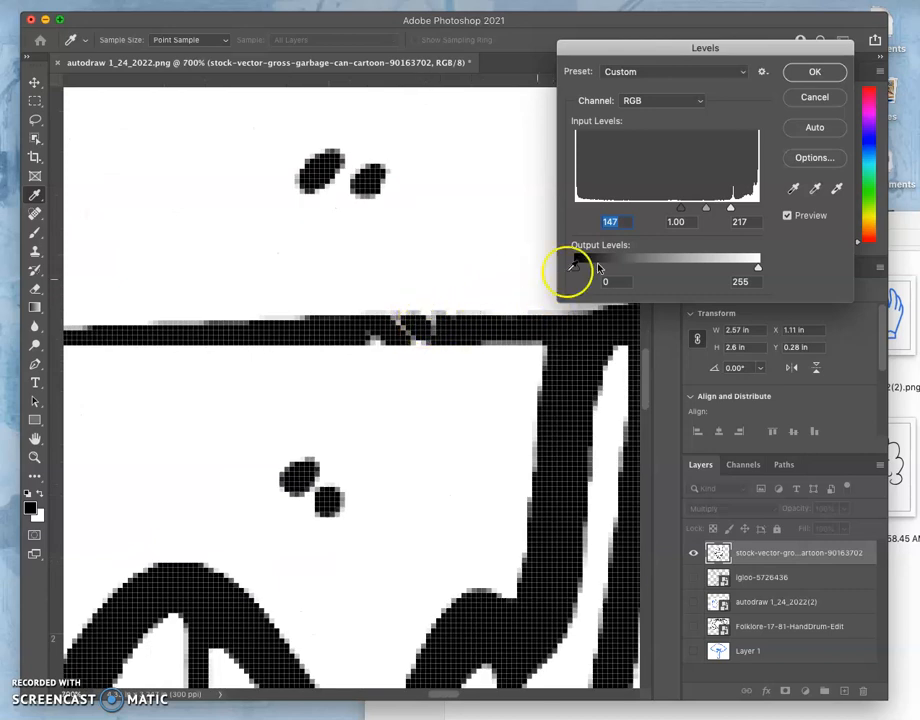
pyautogui.click(814, 72)
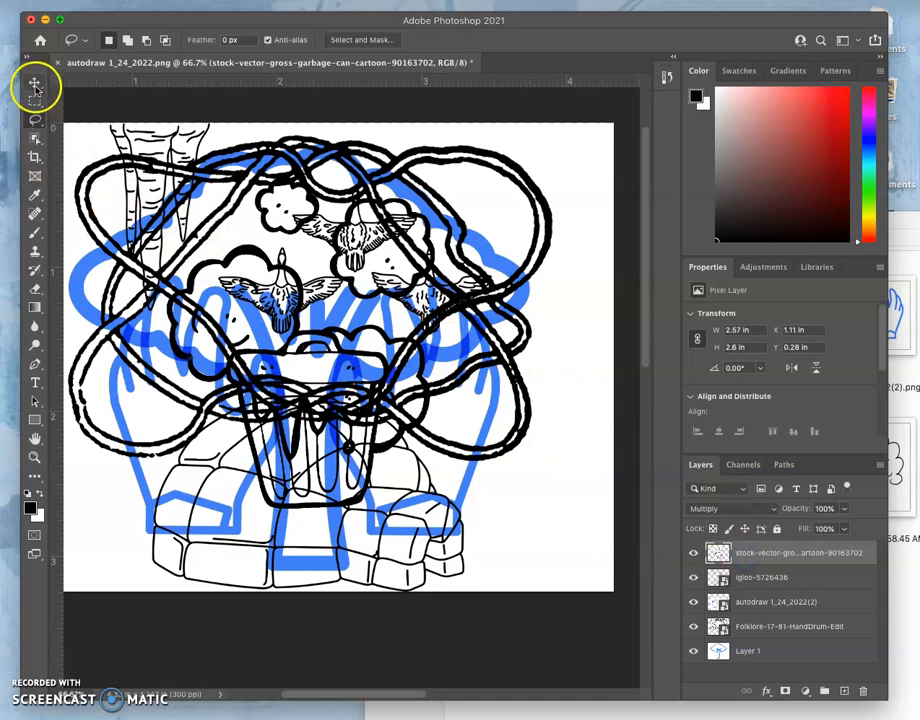
# - With the Move tool select the igloo layer and place the screenshot drawing as a new layer
pyautogui.click(34, 82)
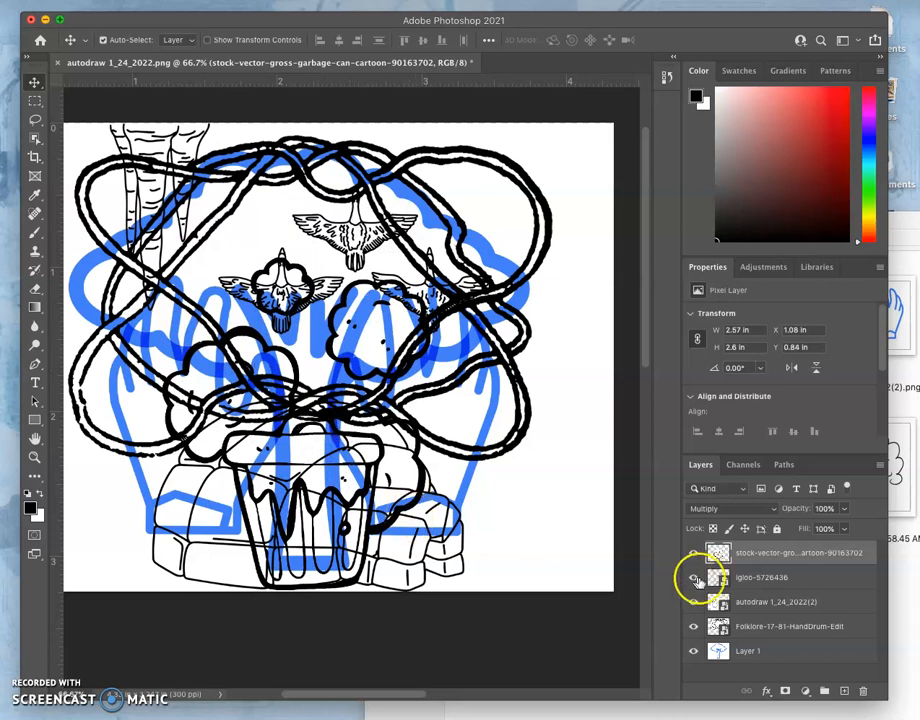
pyautogui.click(764, 576)
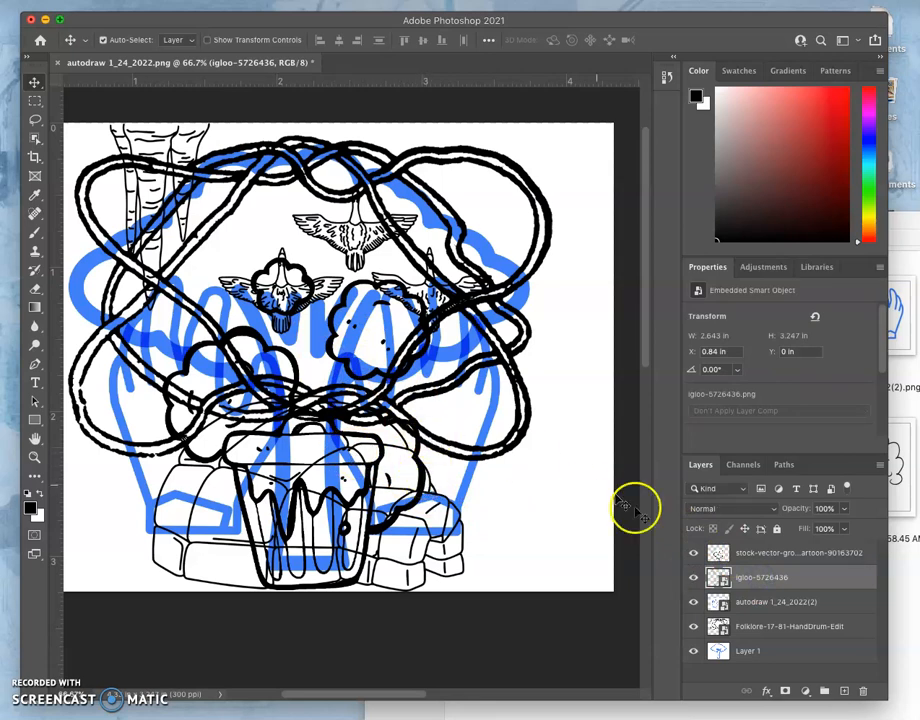
pyautogui.rightClick(762, 576)
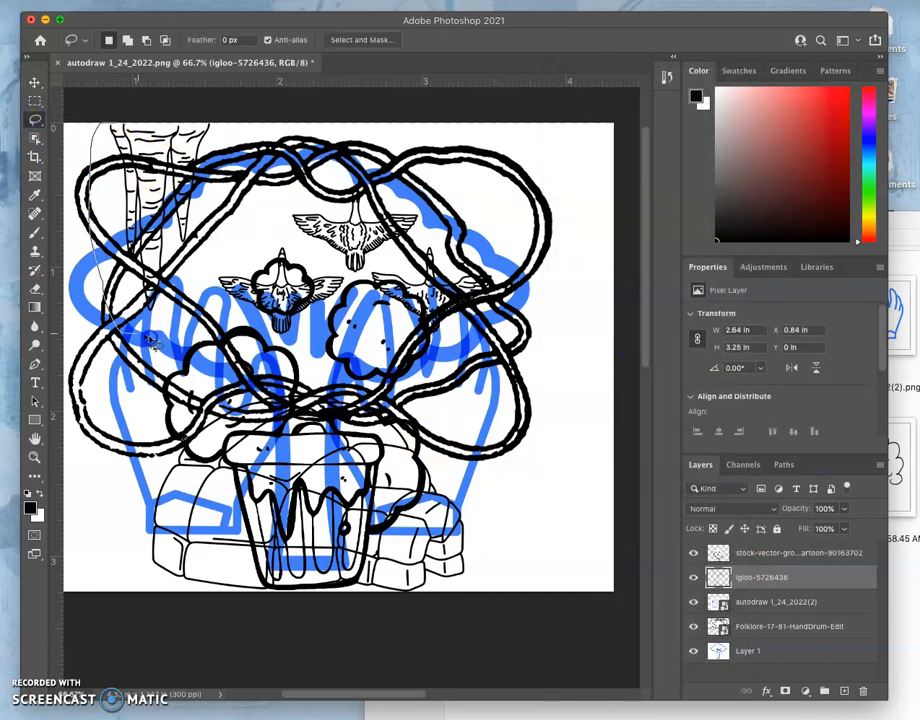
pyautogui.moveTo(150, 344); pyautogui.dragTo(416, 376)
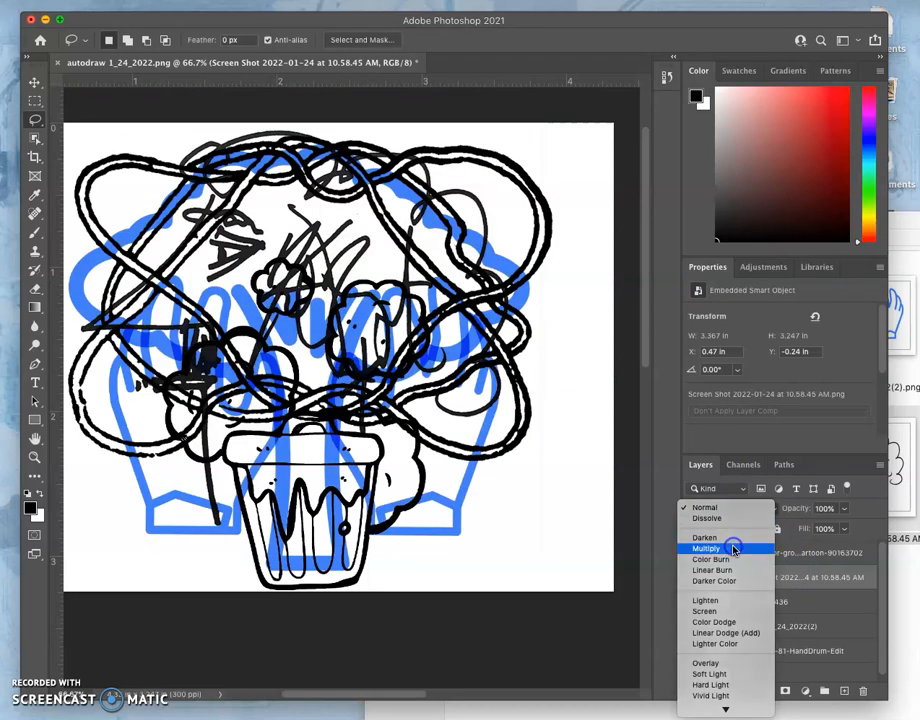
# - Set the Screen Shot layer's blend mode to Multiply
pyautogui.click(706, 548)
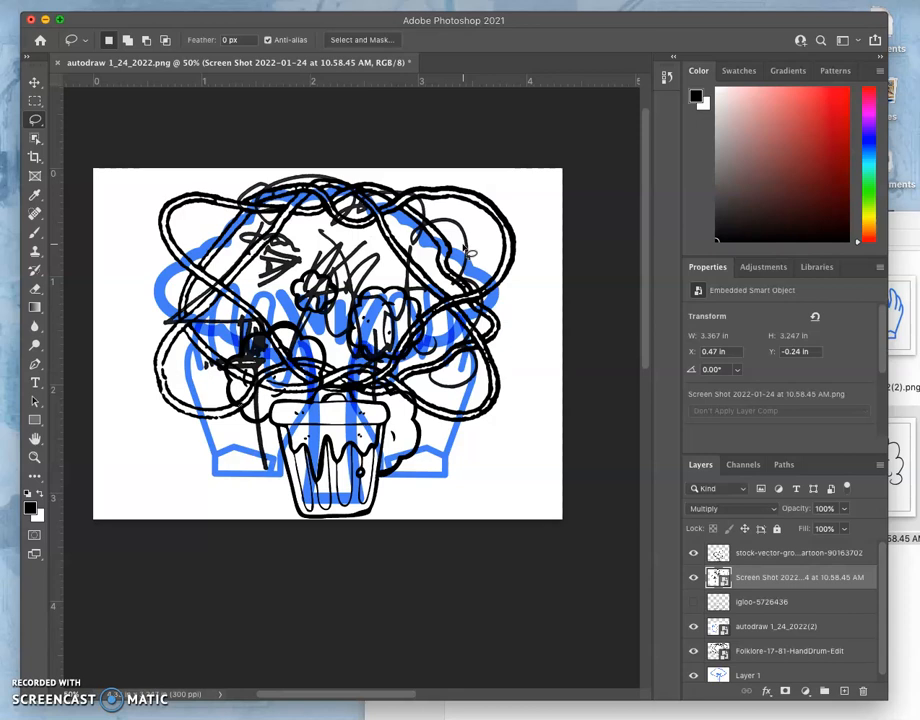
pyautogui.moveTo(384, 184)
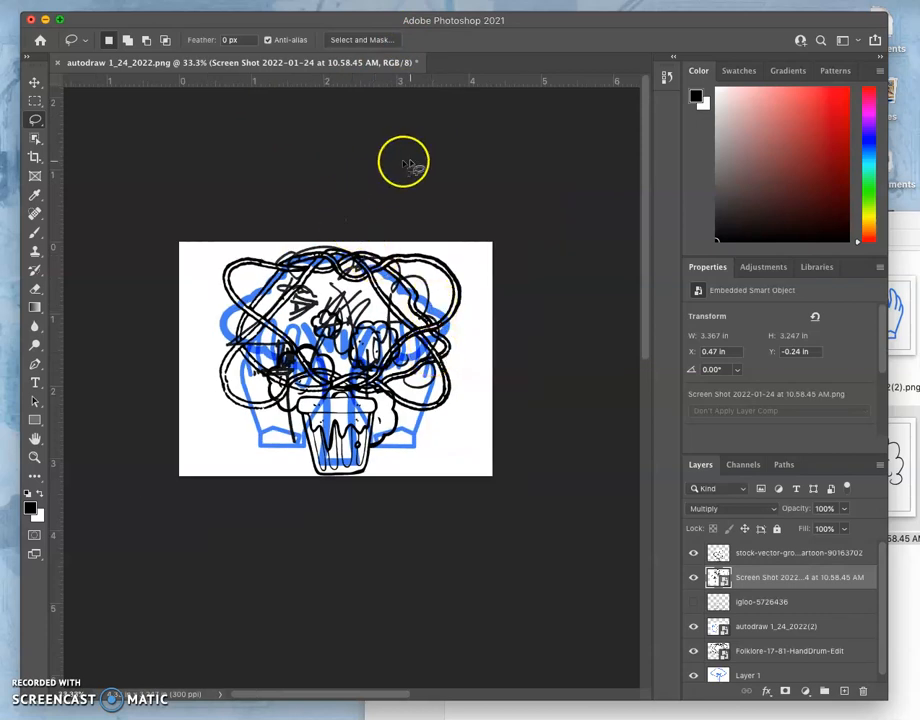
pyautogui.moveTo(22, 68)
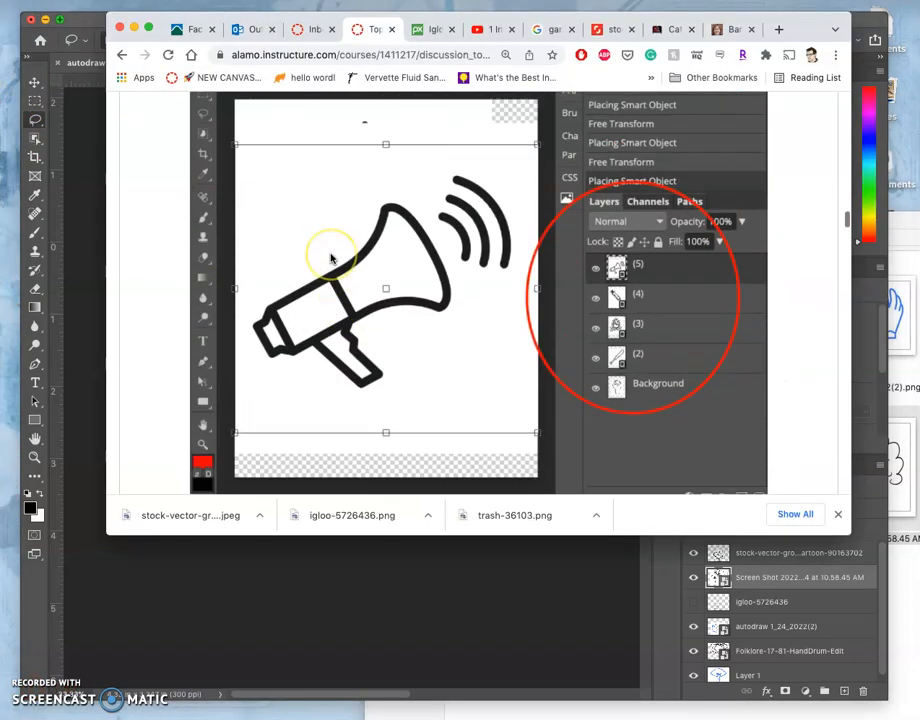
pyautogui.scroll(-3)
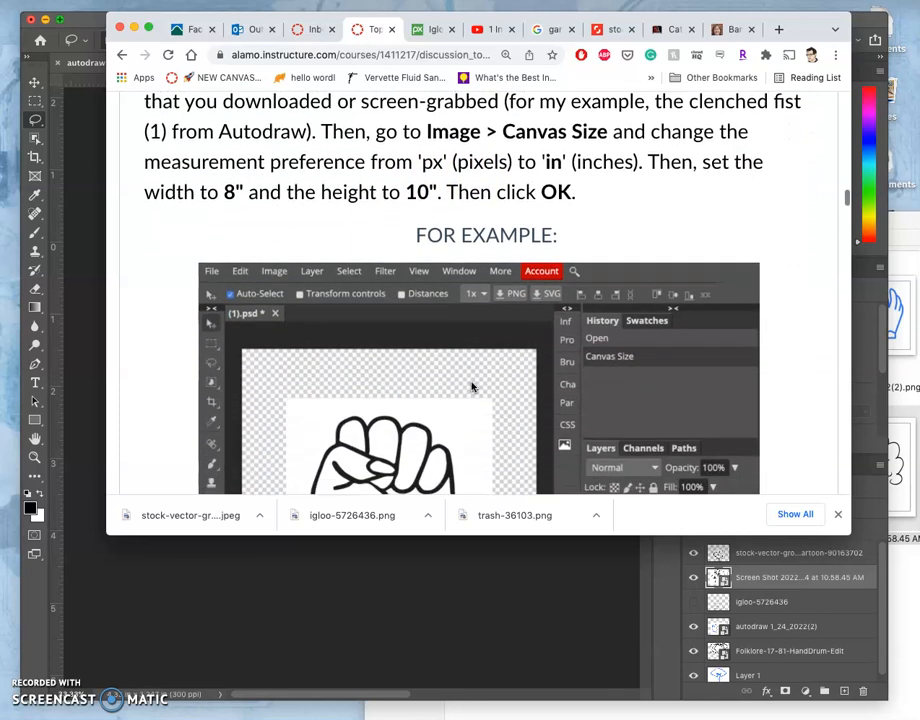
pyautogui.scroll(-3)
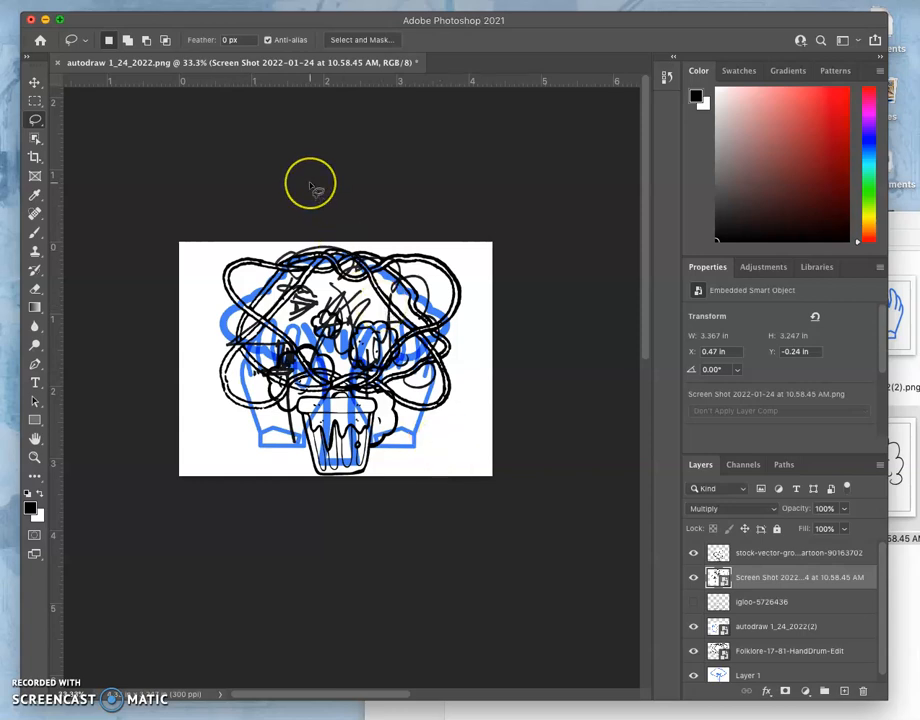
pyautogui.moveTo(356, 324)
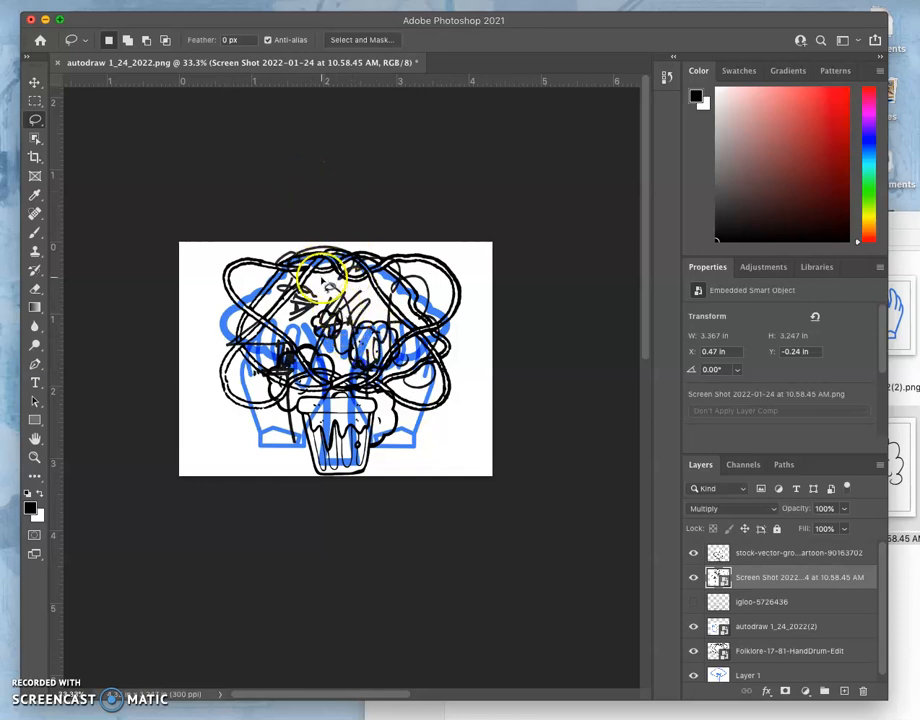
# - In Image Size, enter a width of 10 inches with height constrained to about 7.5
pyautogui.click(184, 8)
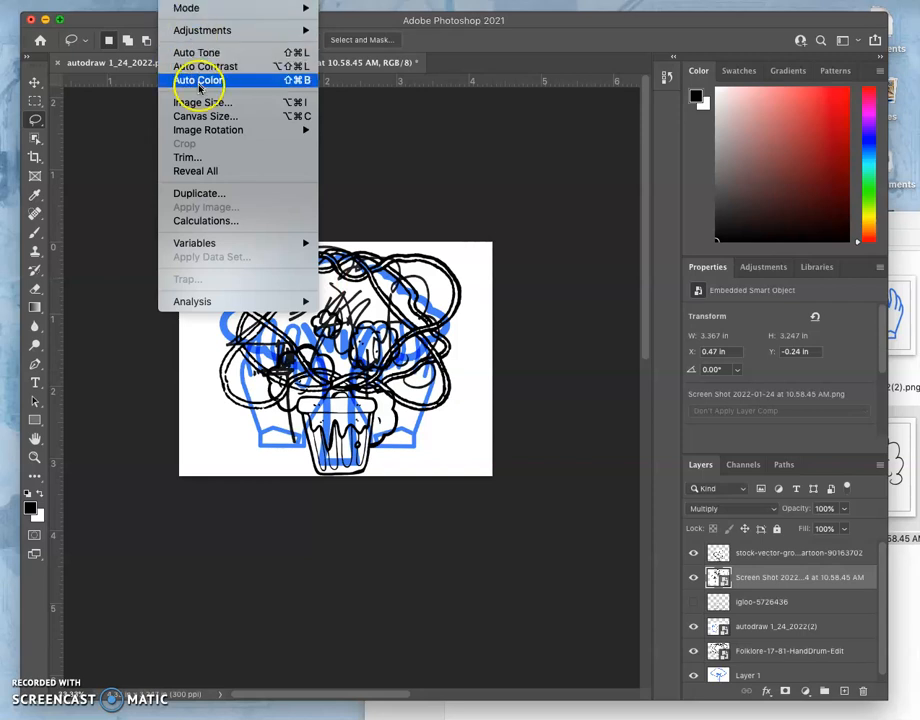
pyautogui.click(202, 100)
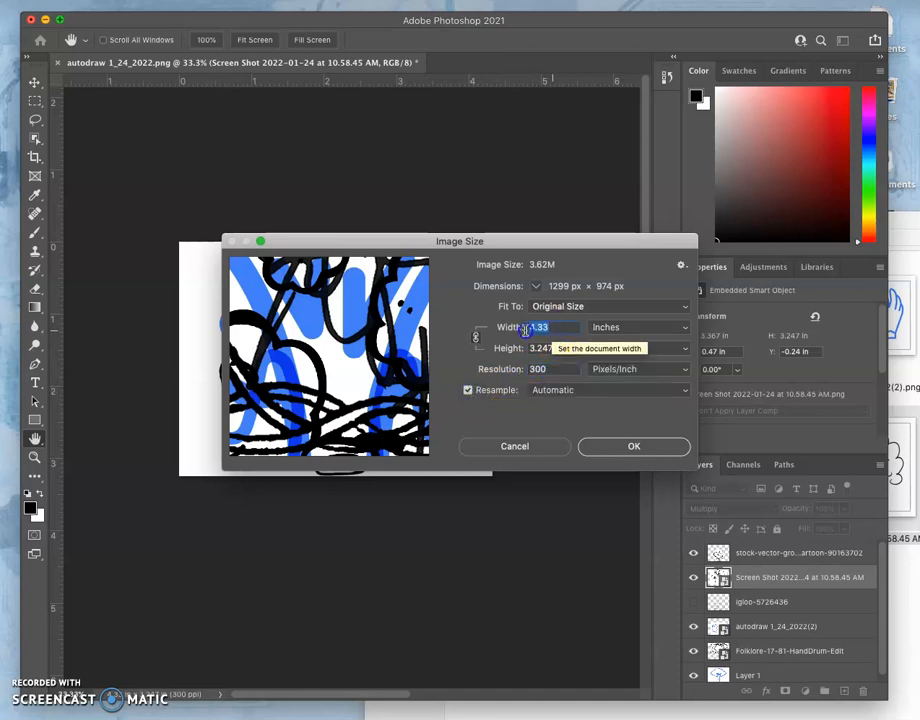
pyautogui.write('8')
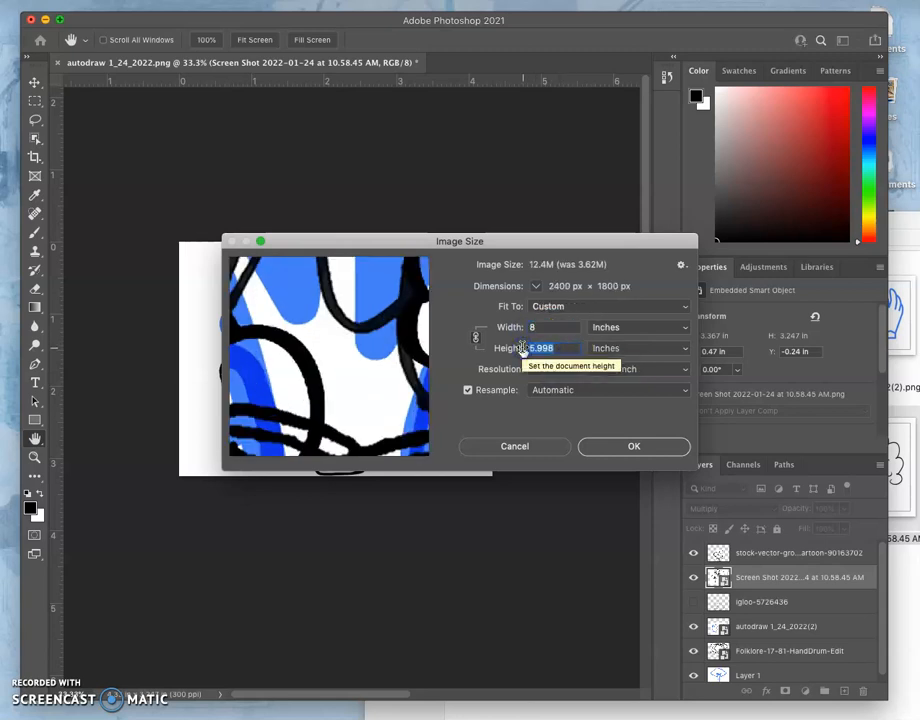
pyautogui.write('10')
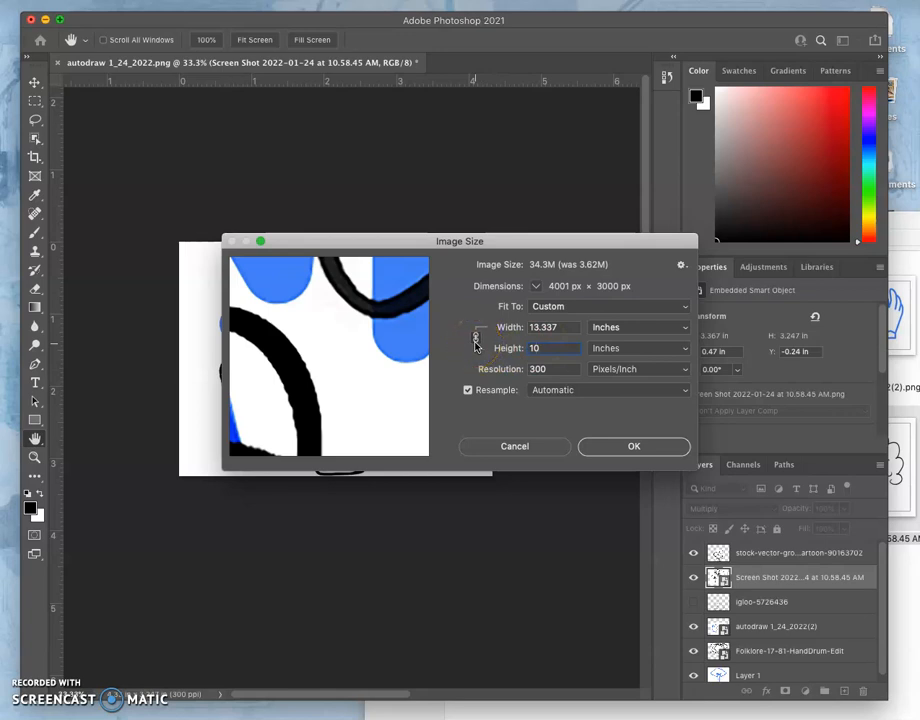
pyautogui.moveTo(476, 338)
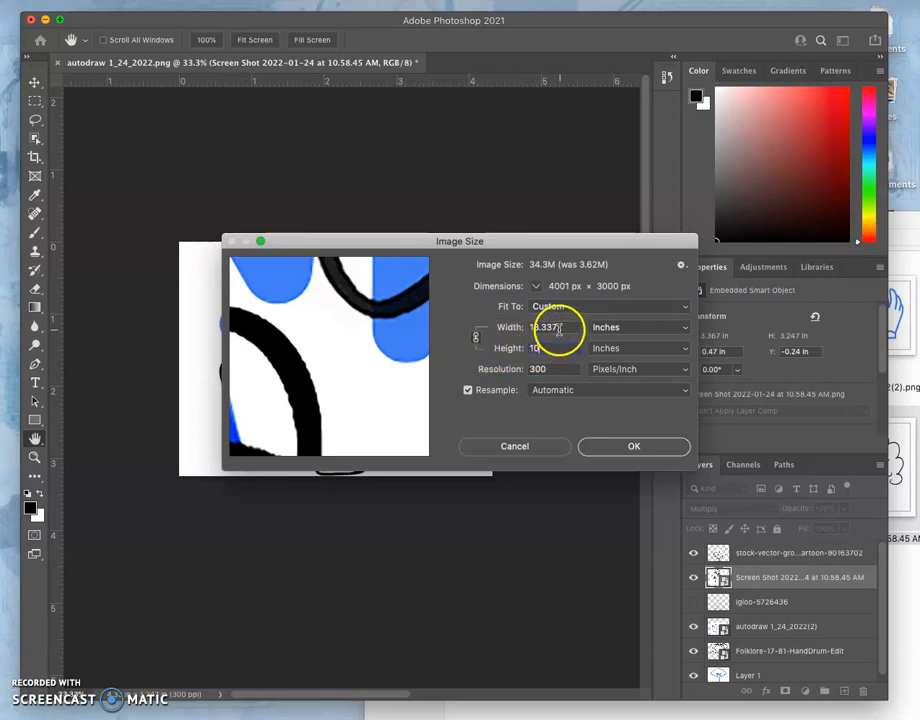
# - Set the resolution to 300 pixels per inch and apply the resize
pyautogui.click(544, 328)
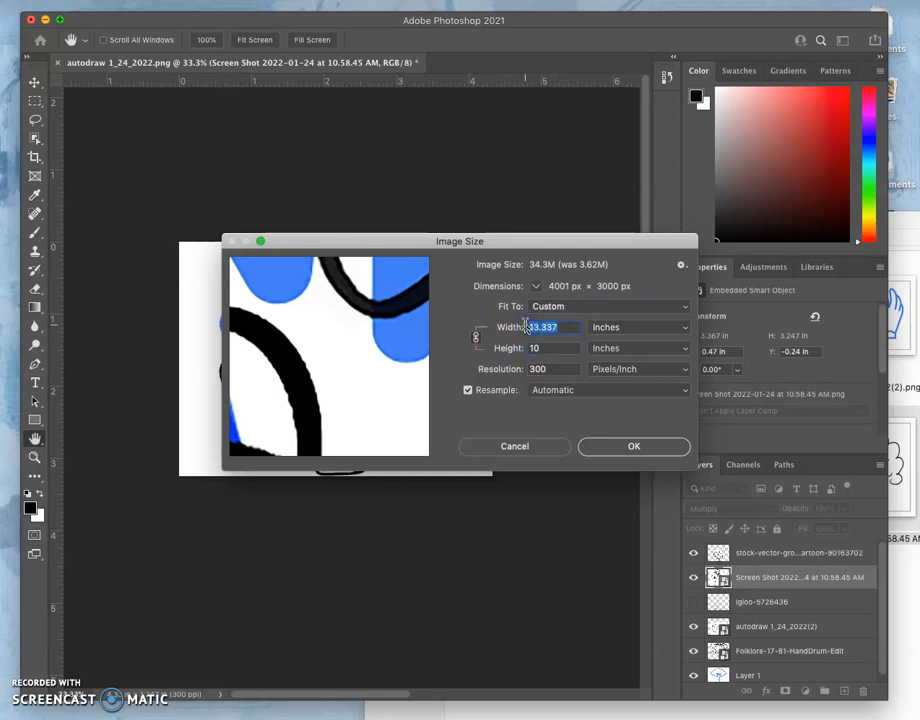
pyautogui.moveTo(532, 328)
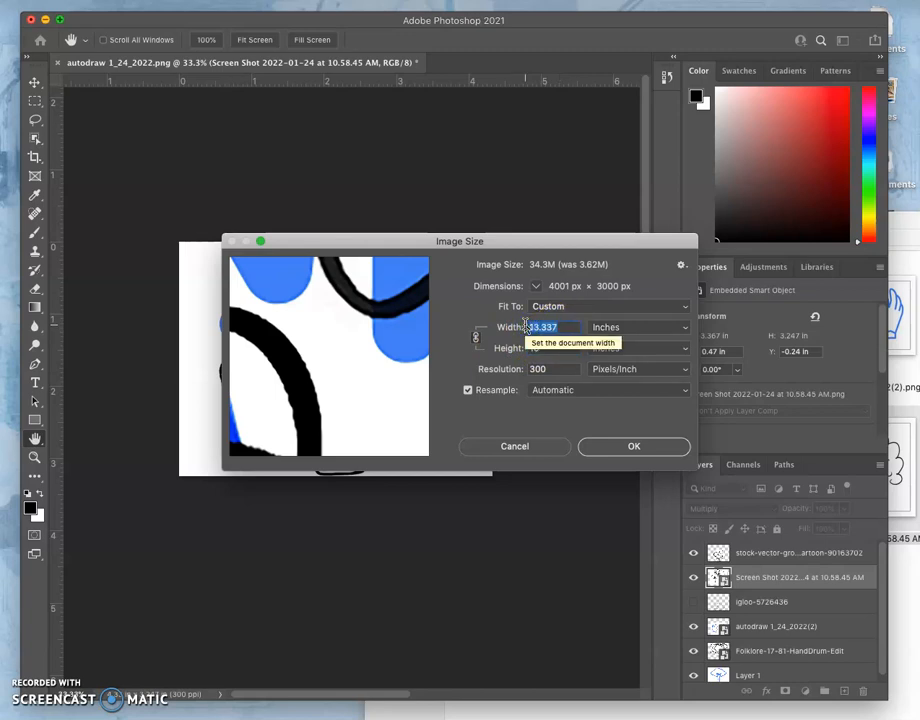
pyautogui.write('30')
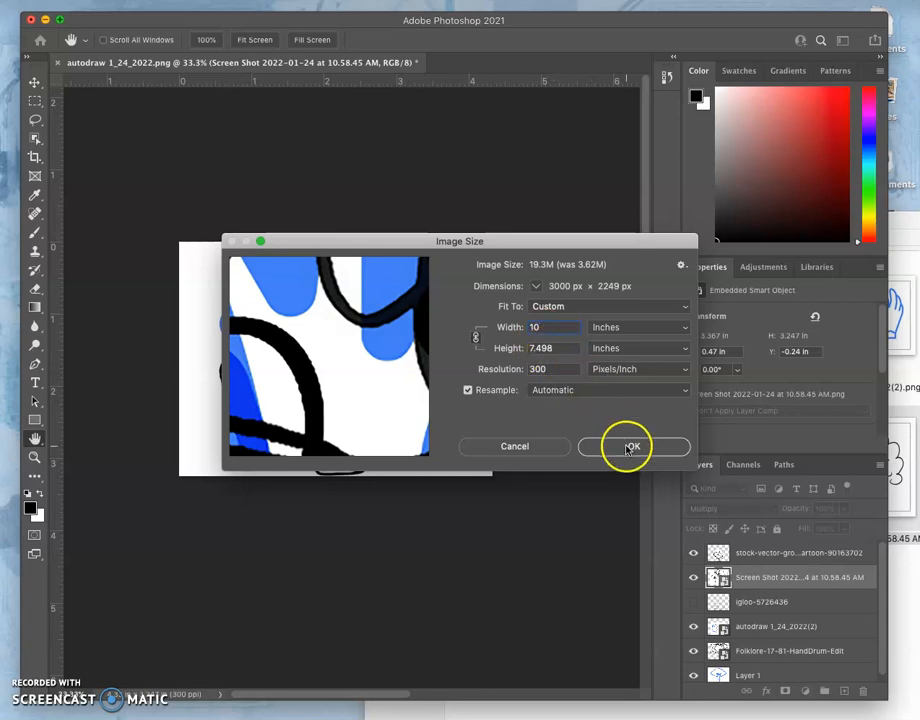
pyautogui.click(632, 446)
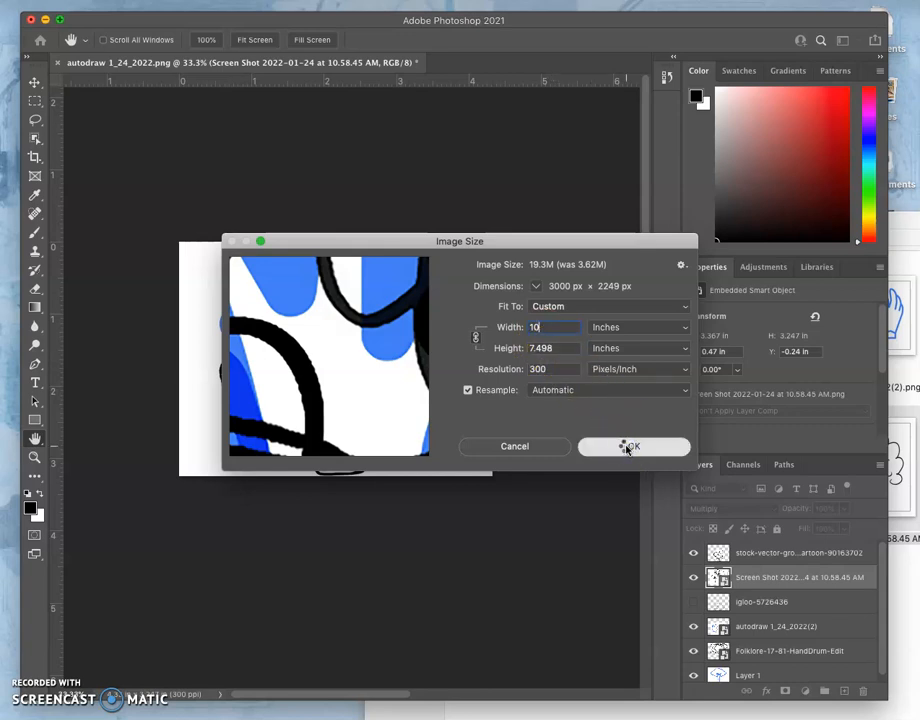
pyautogui.click(632, 446)
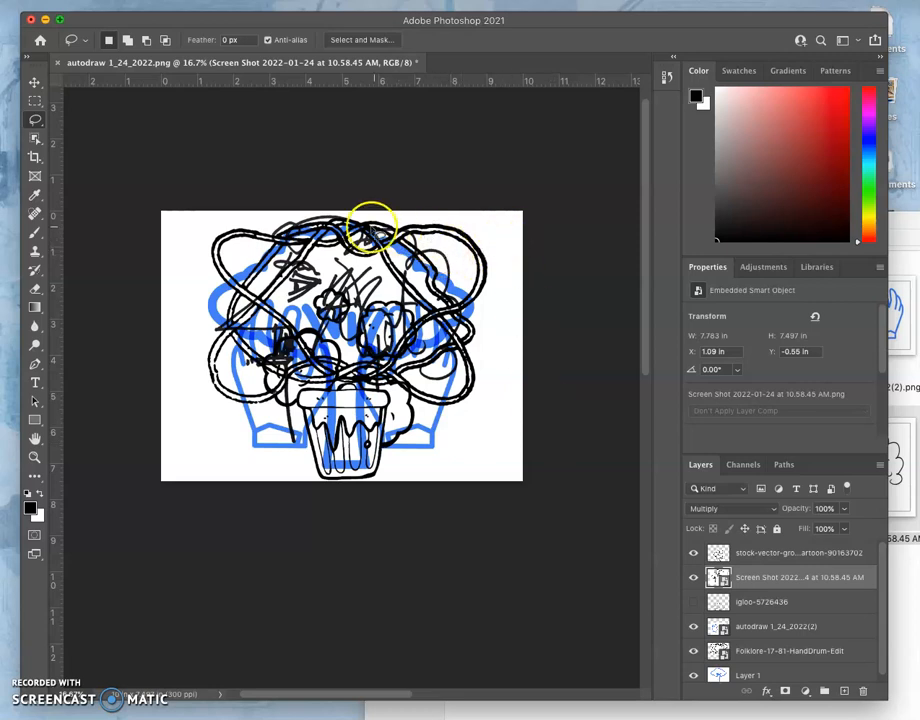
pyautogui.moveTo(378, 176)
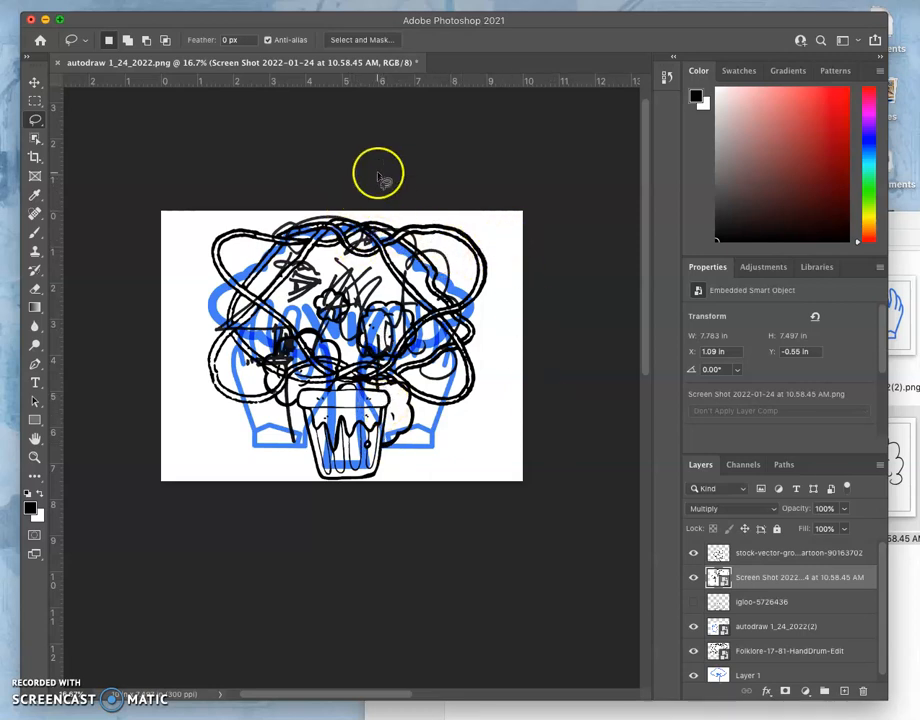
pyautogui.moveTo(152, 20)
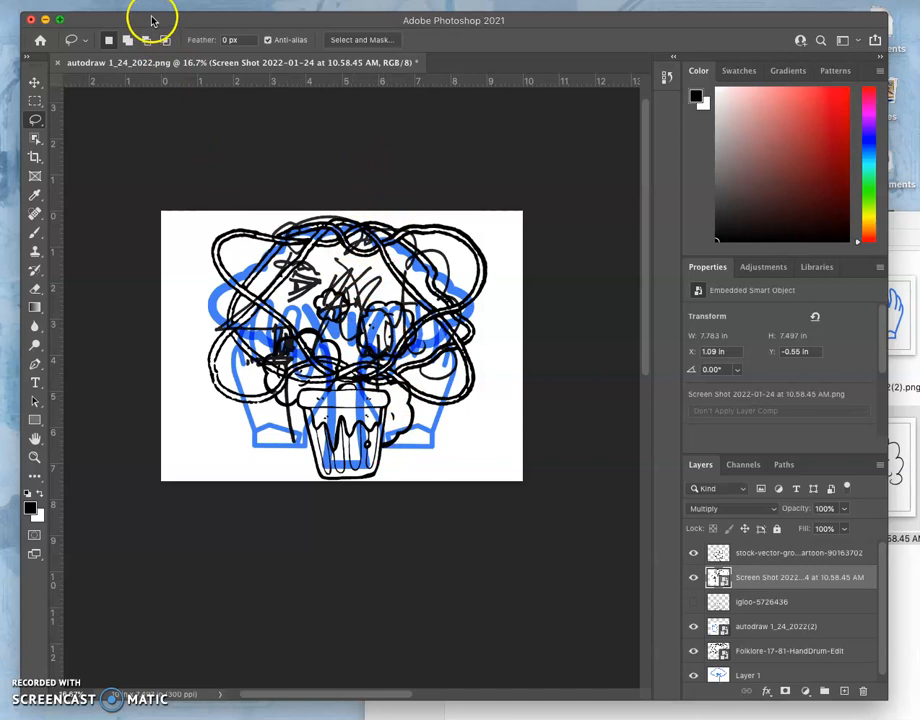
# - In Canvas Size, change the height from 7.497 to 8 inches and apply it
pyautogui.click(150, 8)
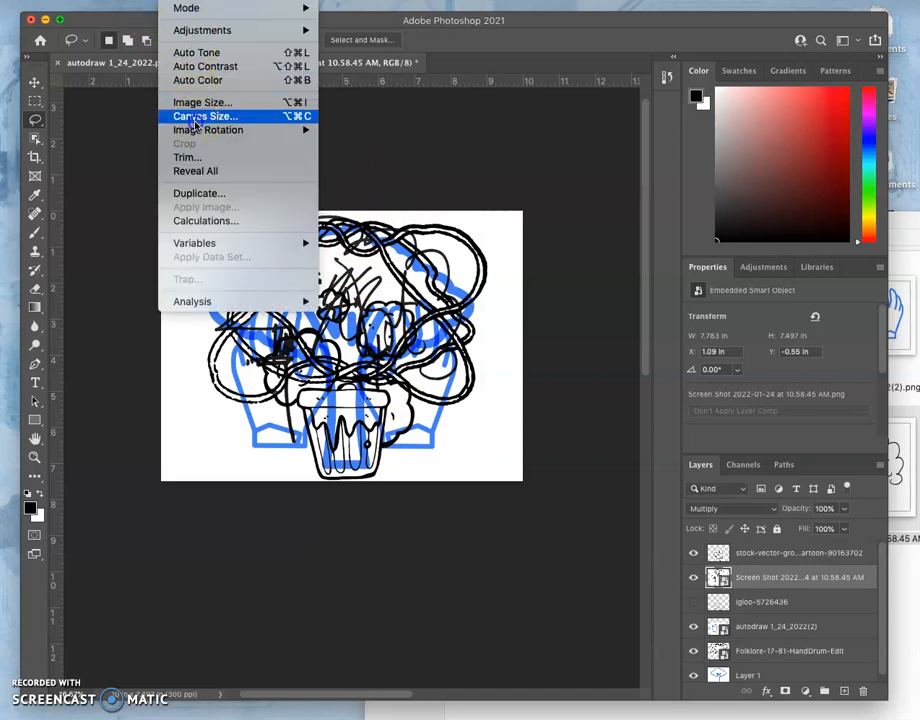
pyautogui.click(204, 116)
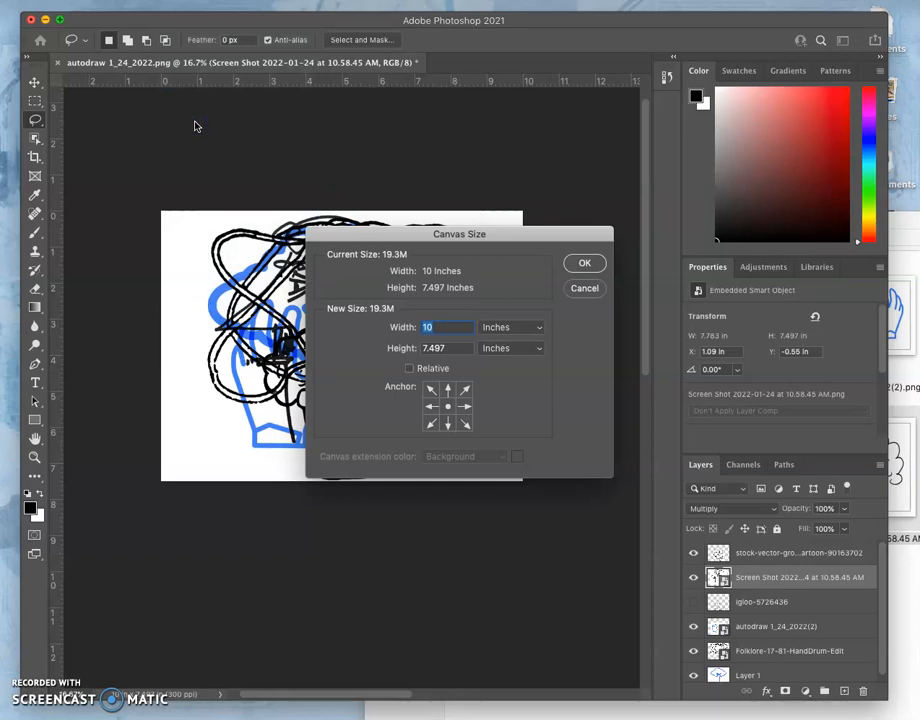
pyautogui.click(432, 328)
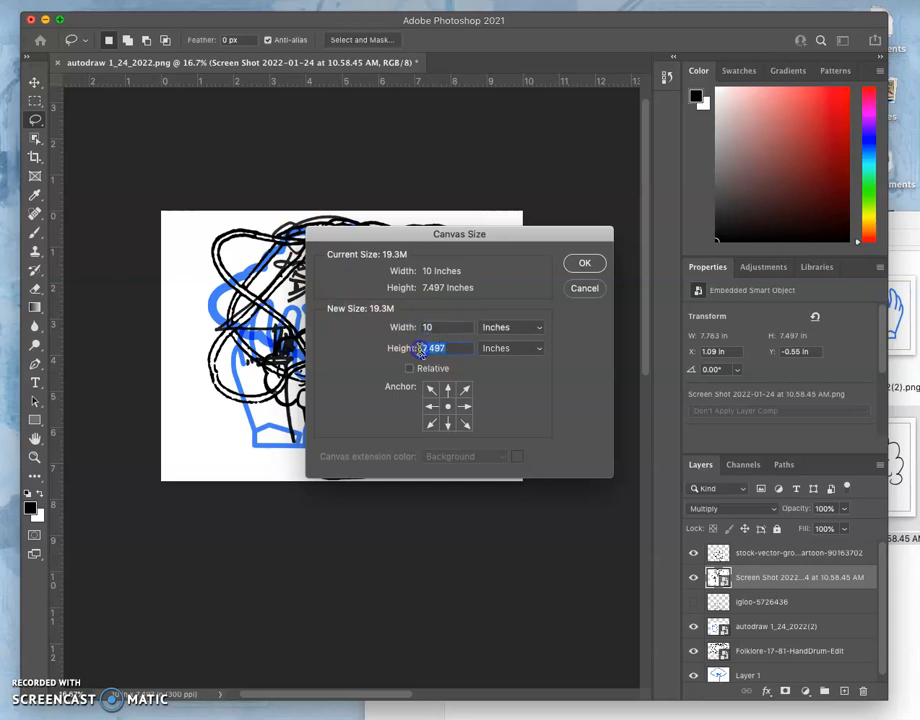
pyautogui.write('8')
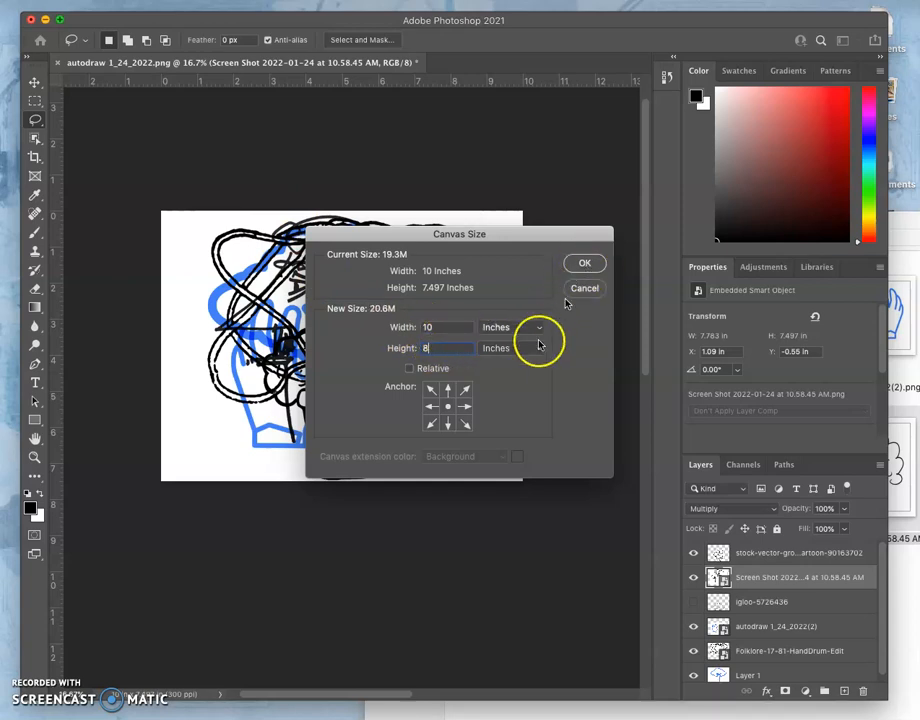
pyautogui.click(584, 262)
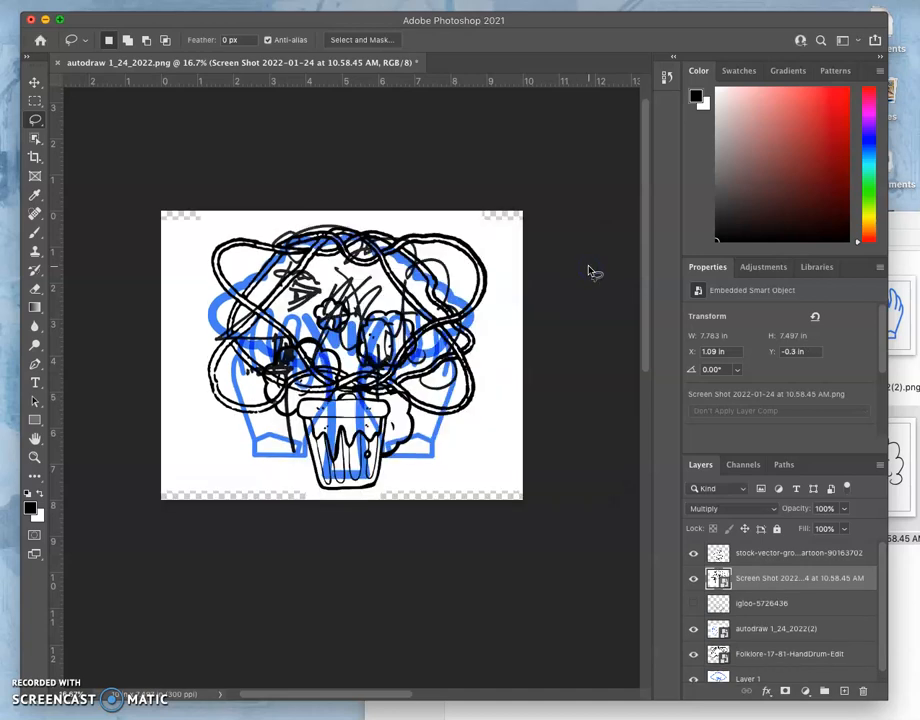
pyautogui.moveTo(450, 340)
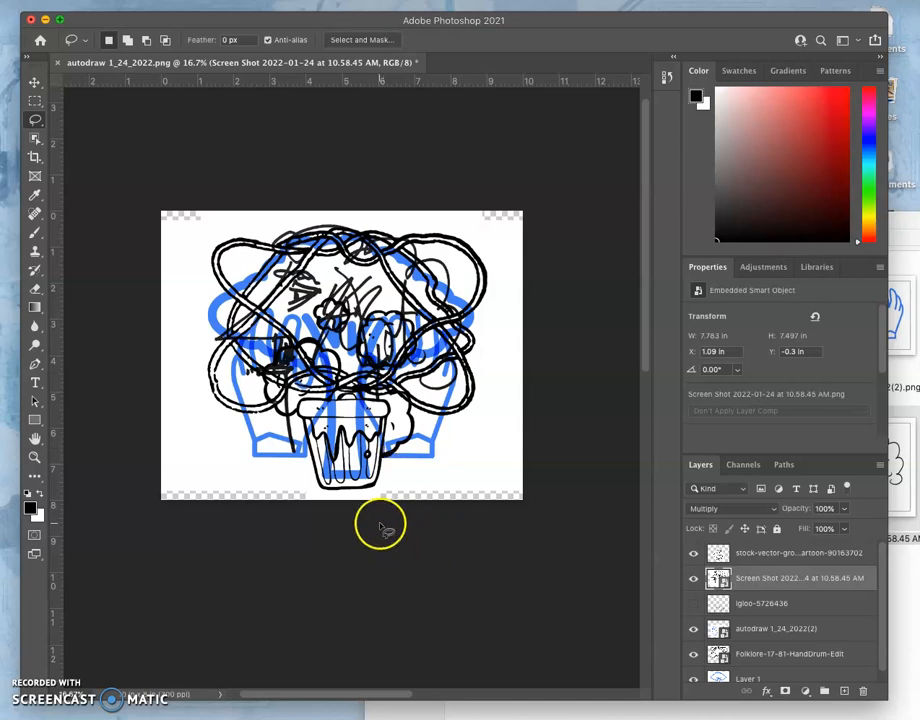
pyautogui.moveTo(388, 540)
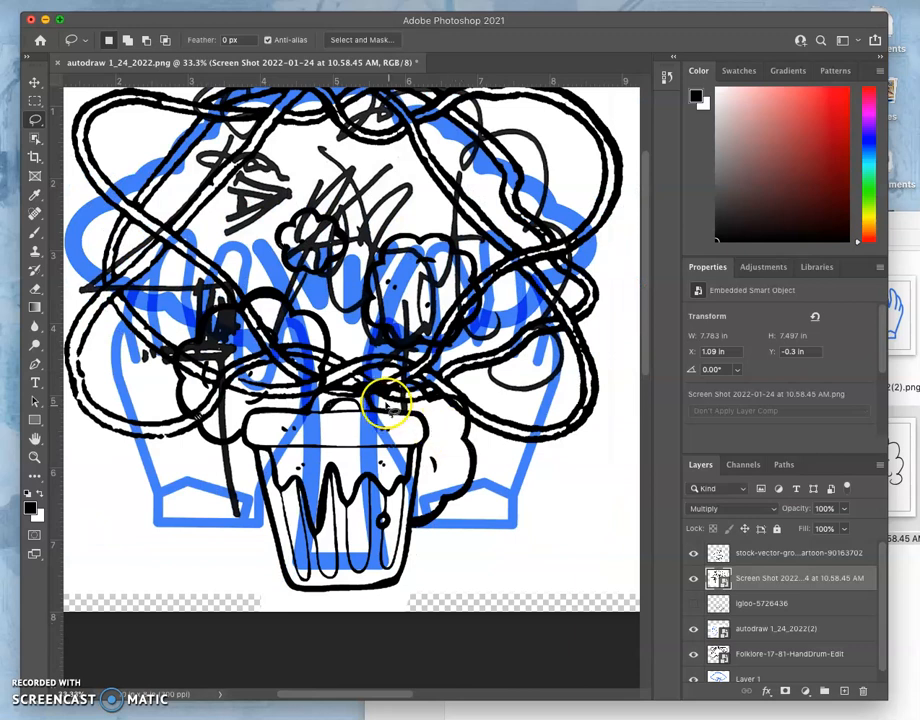
pyautogui.moveTo(530, 464)
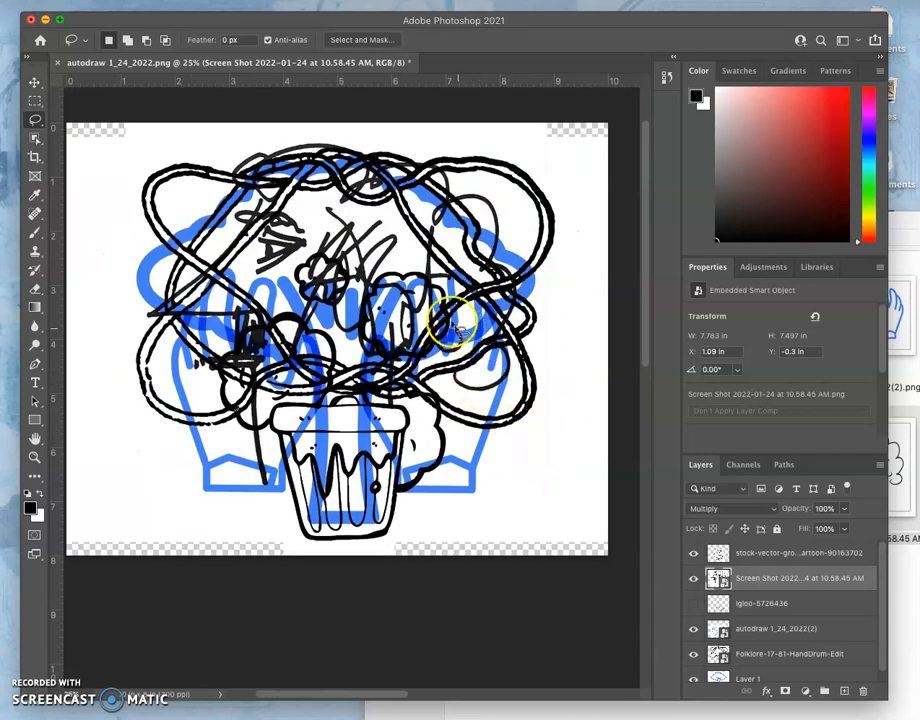
pyautogui.moveTo(256, 358)
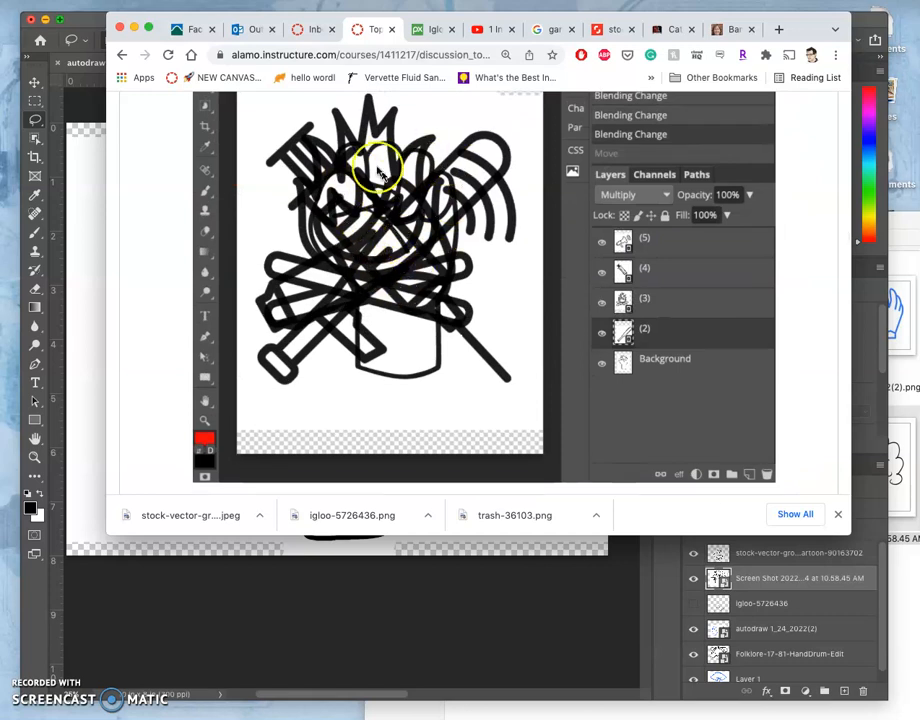
# - Scroll the Canvas assignment page down to the flattened single-layer example collage
pyautogui.scroll(-3)
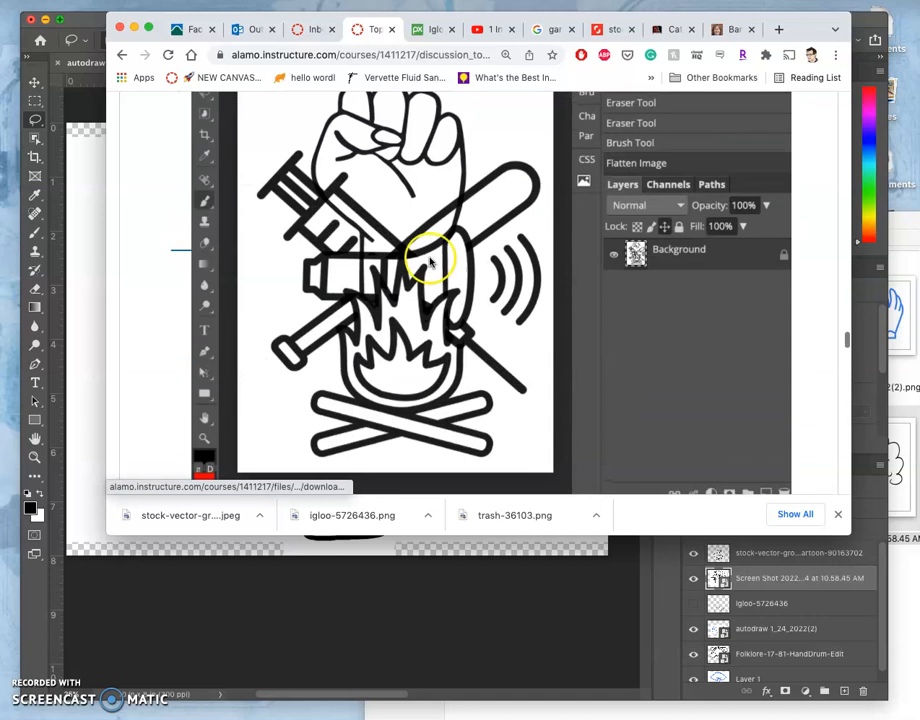
pyautogui.moveTo(456, 304)
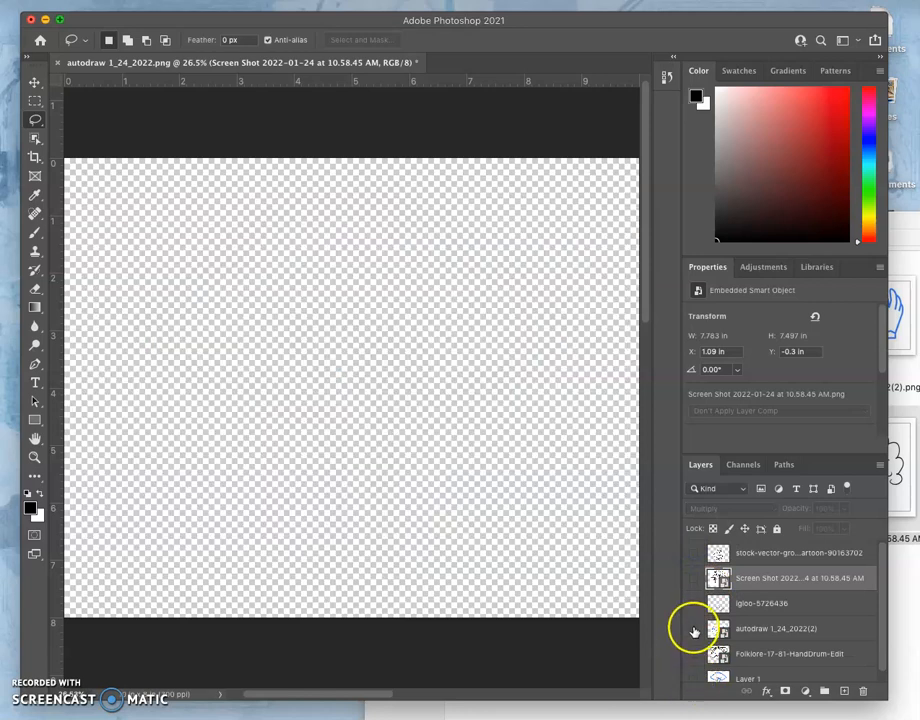
# - Show the hands layer and push its Levels black point far right so the blue outlines turn black
pyautogui.click(692, 628)
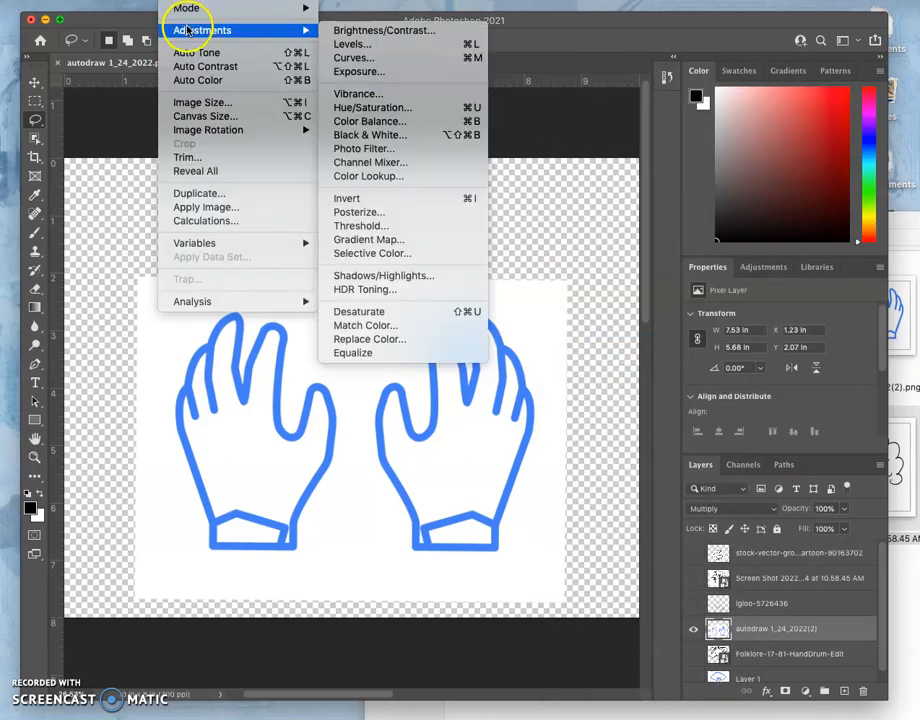
pyautogui.click(352, 44)
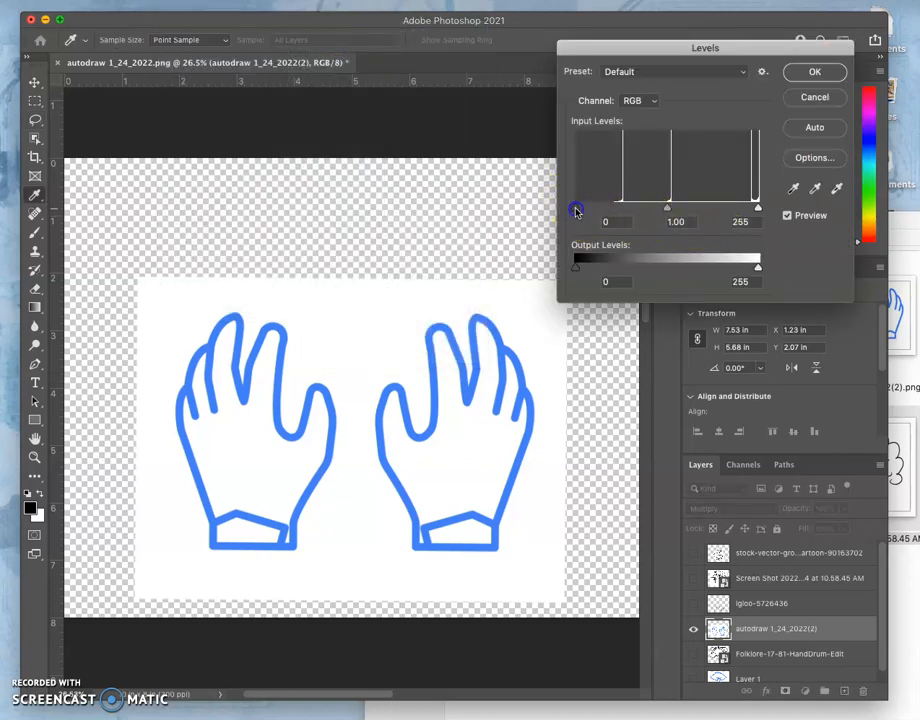
pyautogui.moveTo(576, 206); pyautogui.dragTo(640, 206)
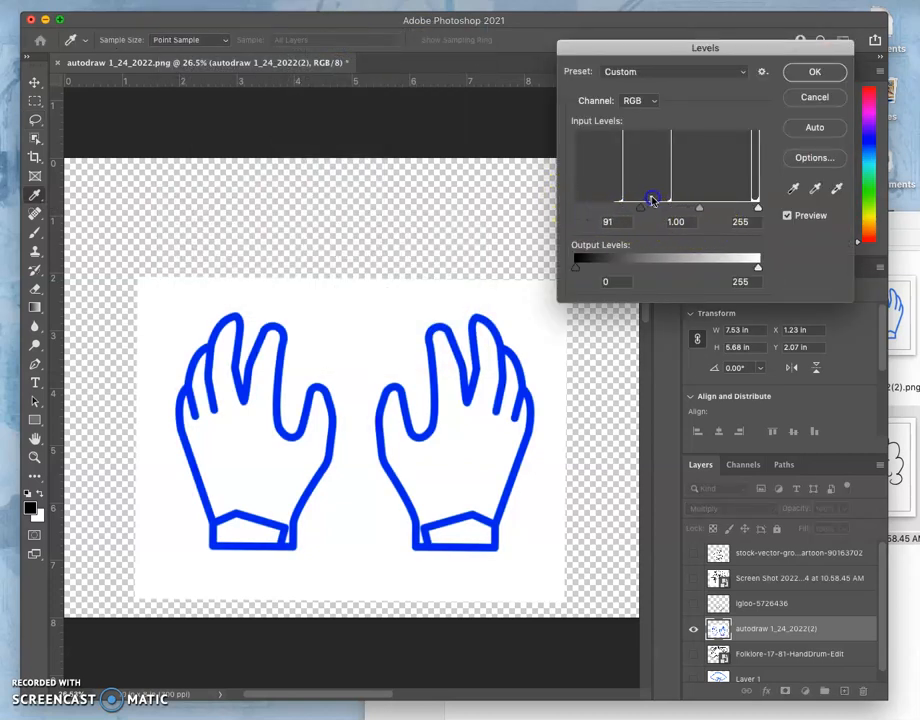
pyautogui.moveTo(640, 206); pyautogui.dragTo(736, 206)
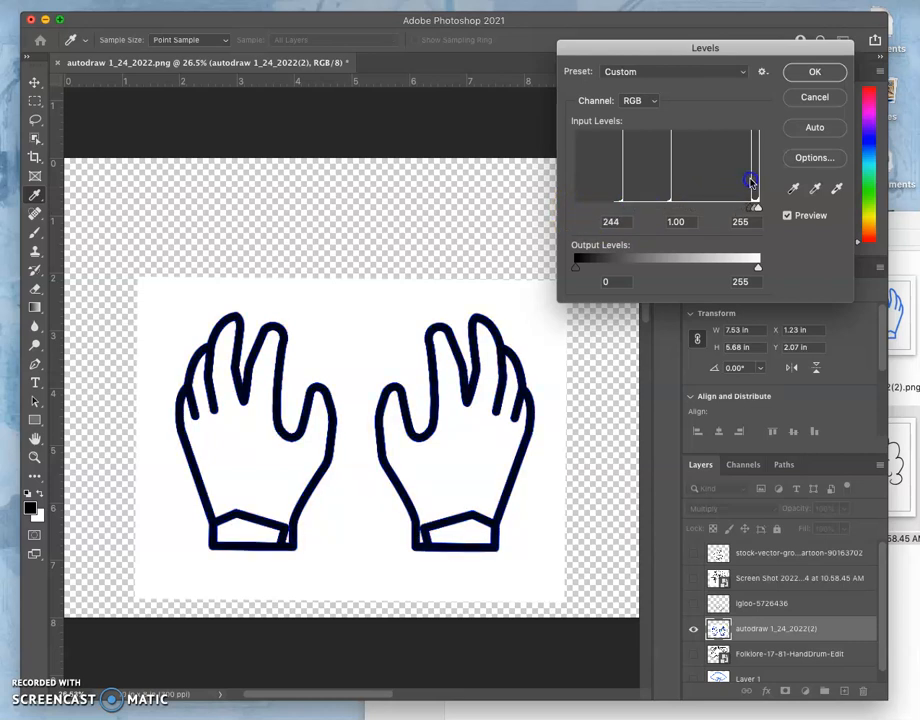
pyautogui.moveTo(752, 180); pyautogui.dragTo(756, 180)
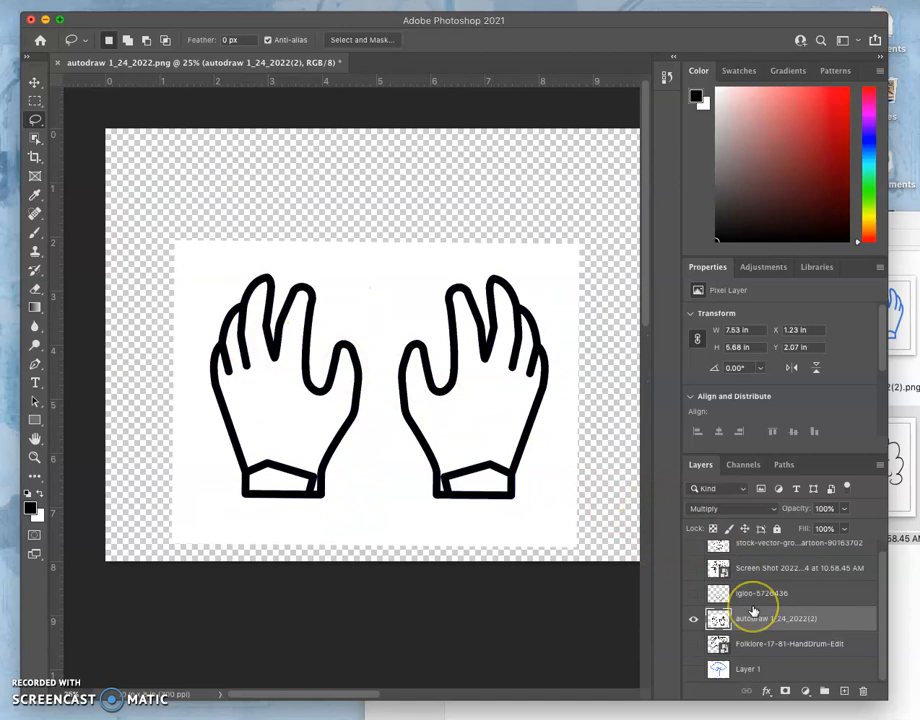
# - Hide the hands layer, select the tree layer and push its Levels black input until the outline turns black
pyautogui.click(692, 624)
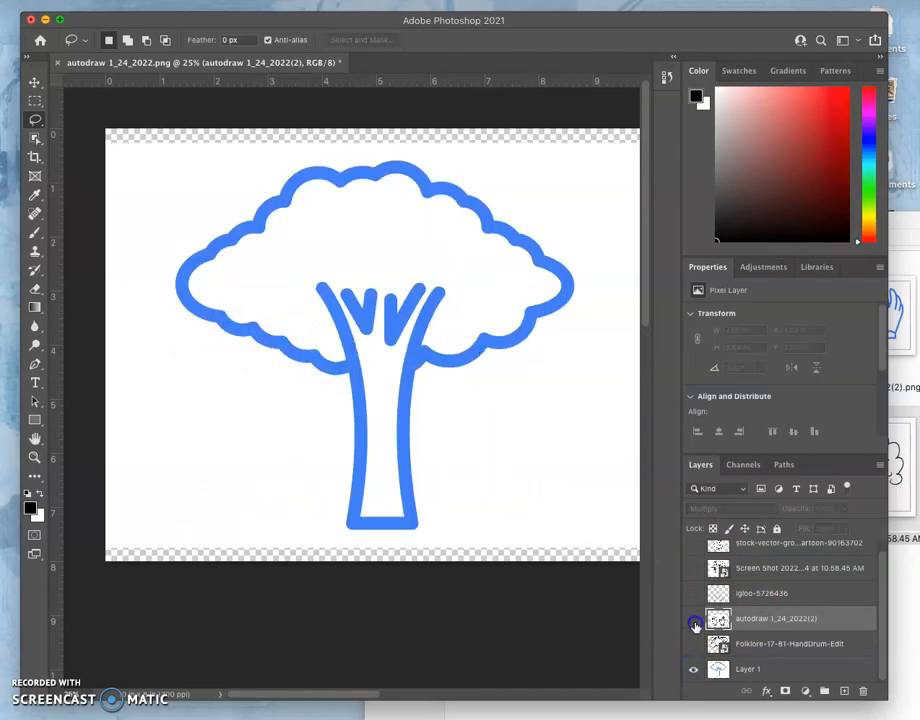
pyautogui.click(748, 668)
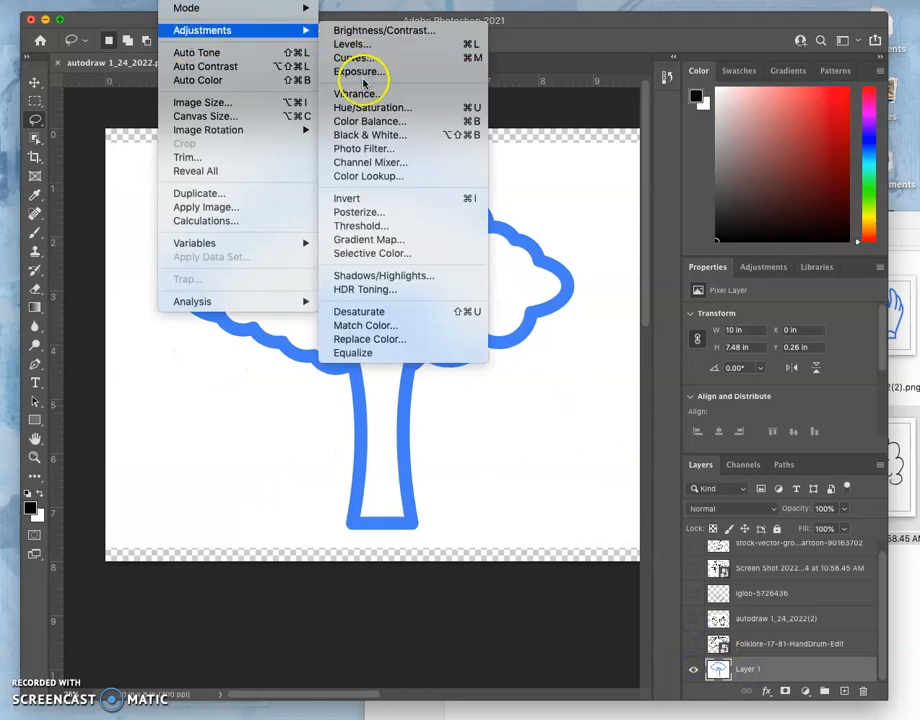
pyautogui.click(352, 44)
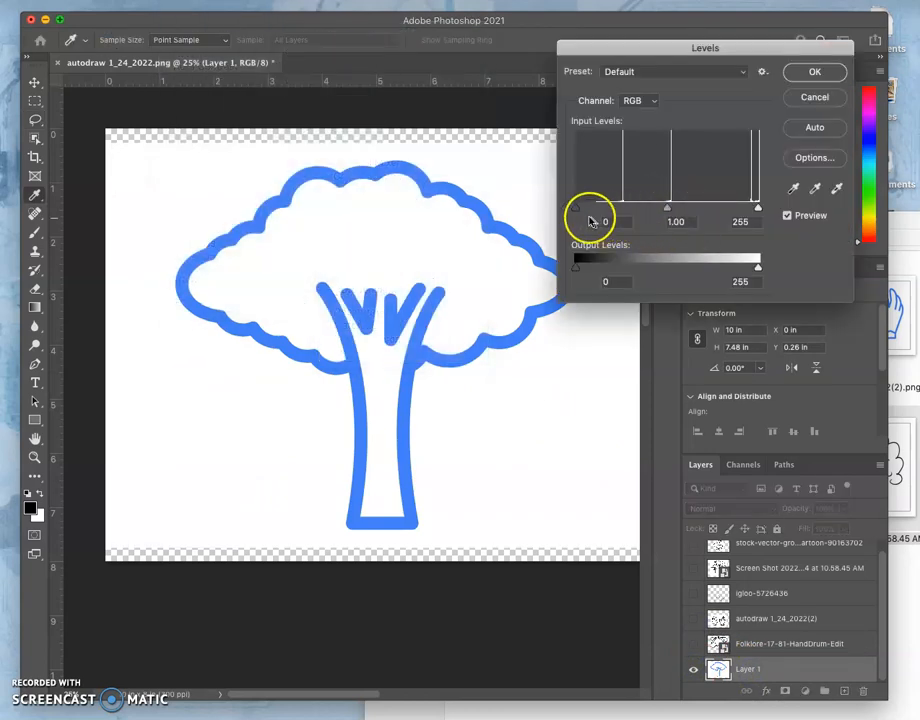
pyautogui.moveTo(576, 206); pyautogui.dragTo(744, 206)
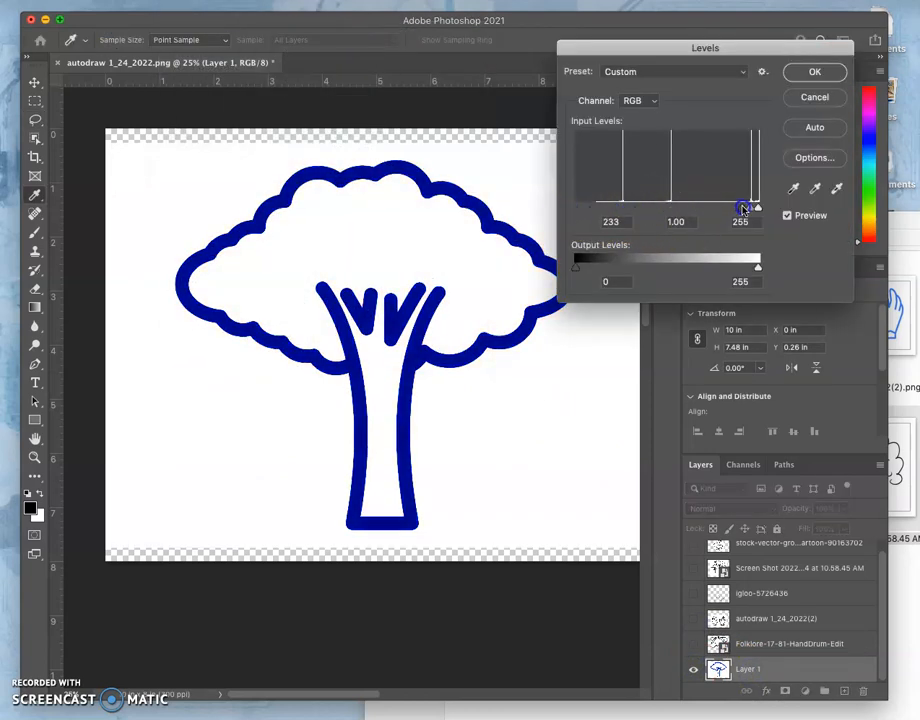
pyautogui.moveTo(744, 206); pyautogui.dragTo(756, 206)
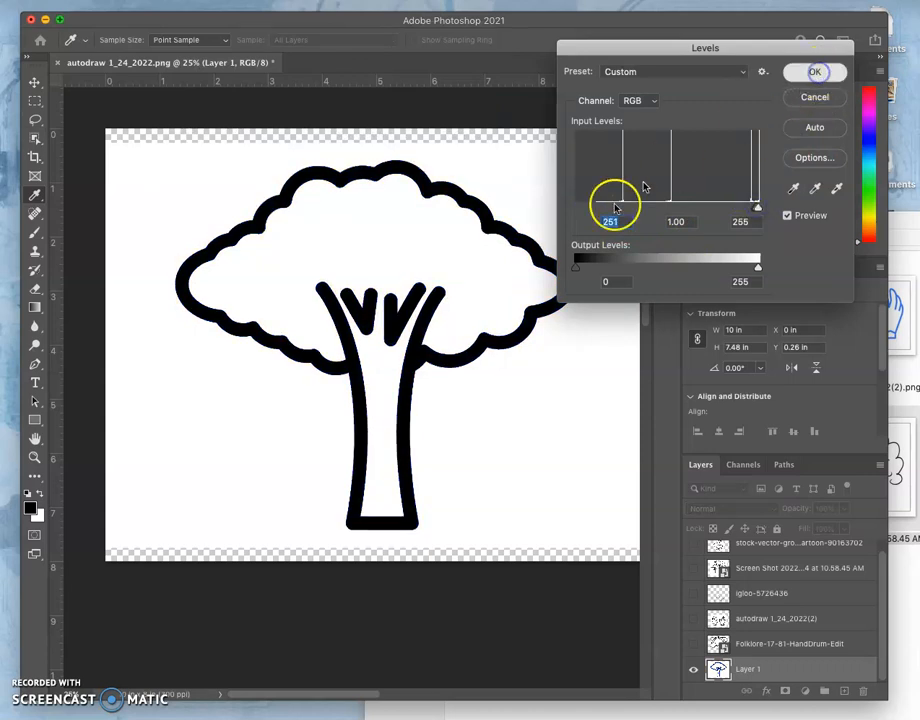
pyautogui.click(816, 72)
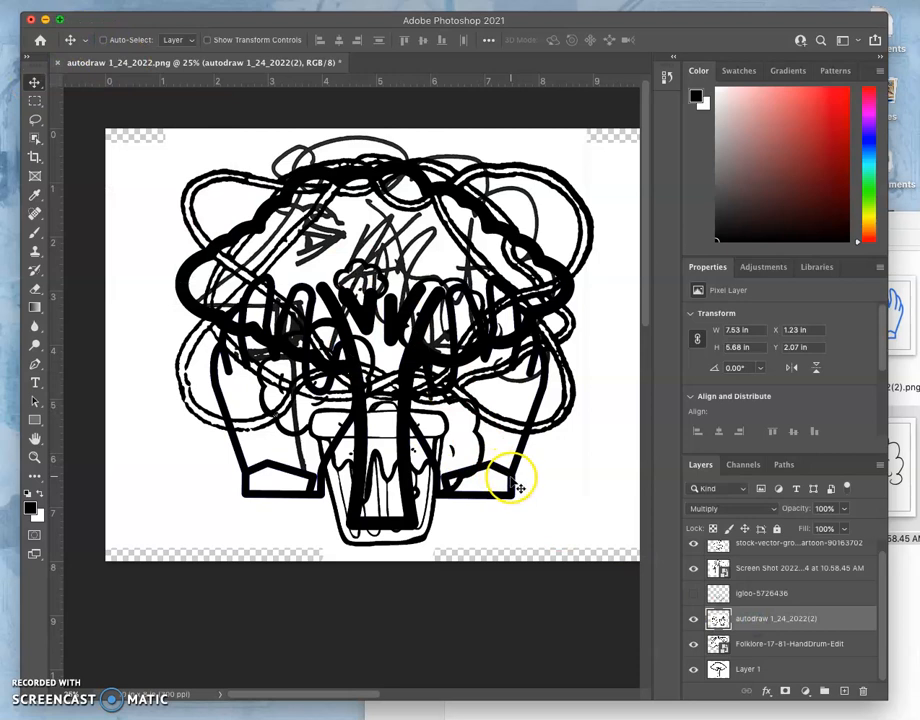
# - Nudge the hands drawing slightly downward within the collage
pyautogui.moveTo(512, 480); pyautogui.dragTo(512, 520)
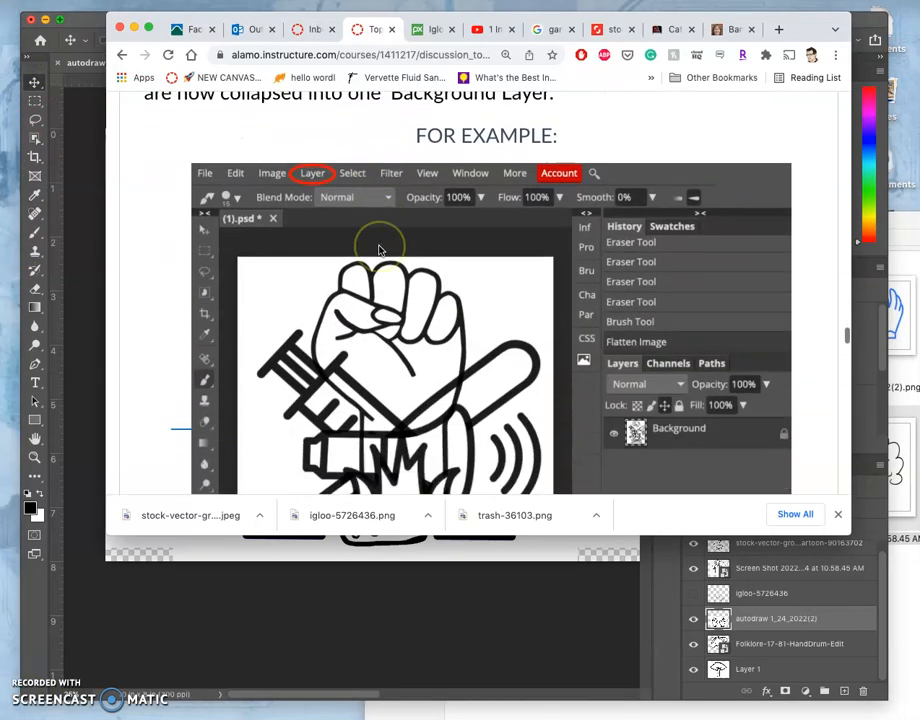
pyautogui.click(204, 172)
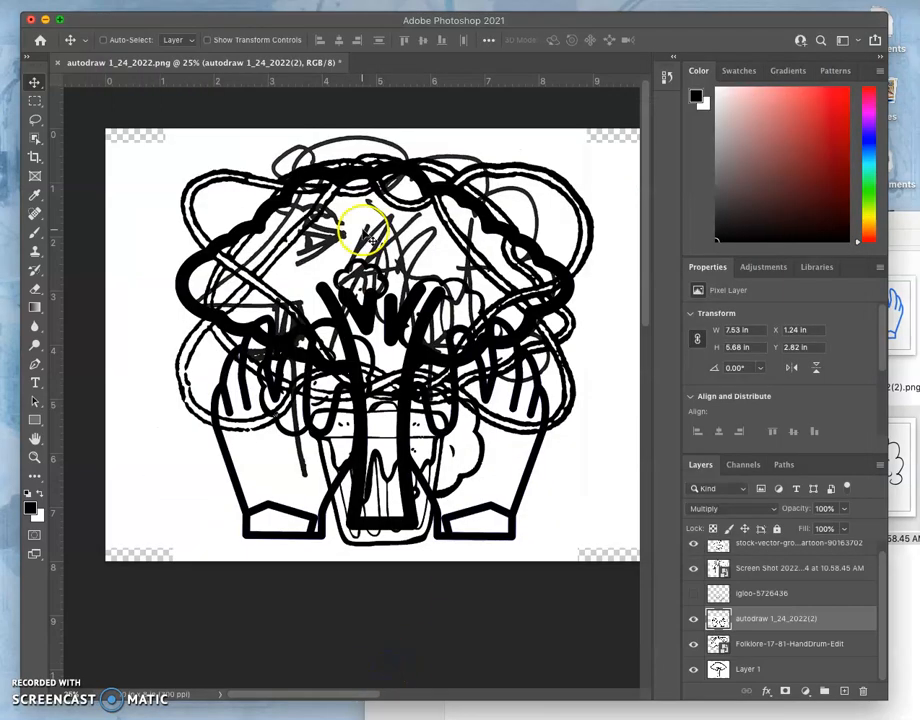
pyautogui.moveTo(136, 8)
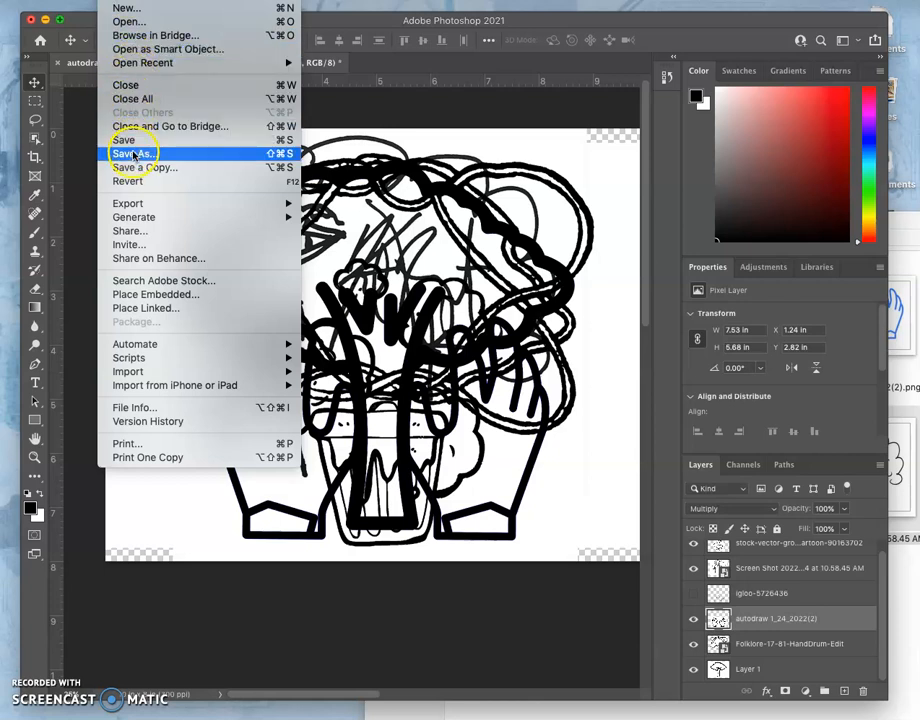
# - Start Save As, set the cloud prompt not to show again, and choose Save on your computer
pyautogui.click(132, 152)
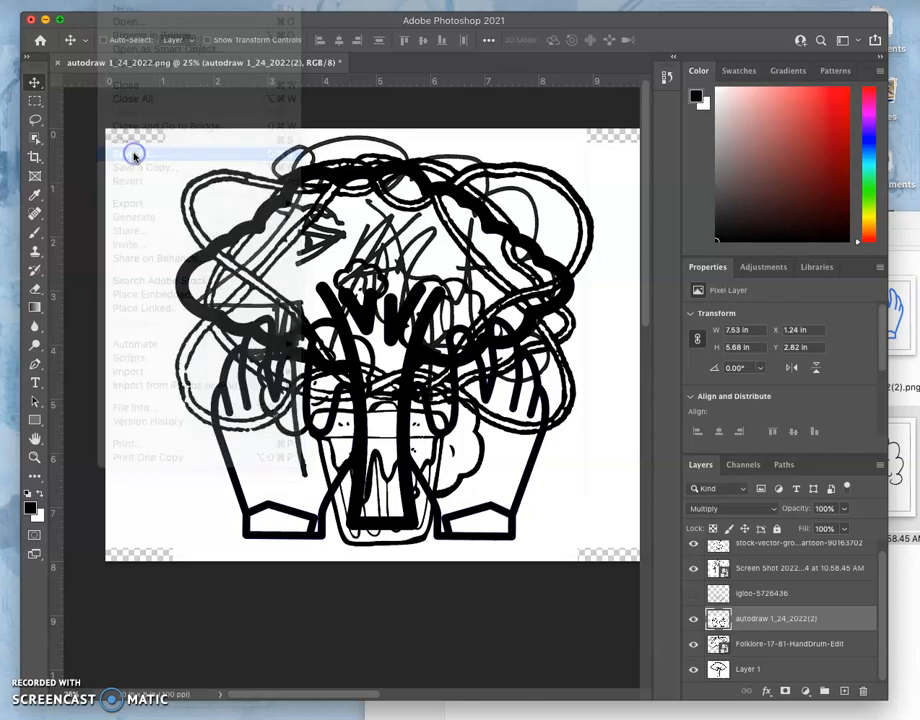
pyautogui.click(124, 152)
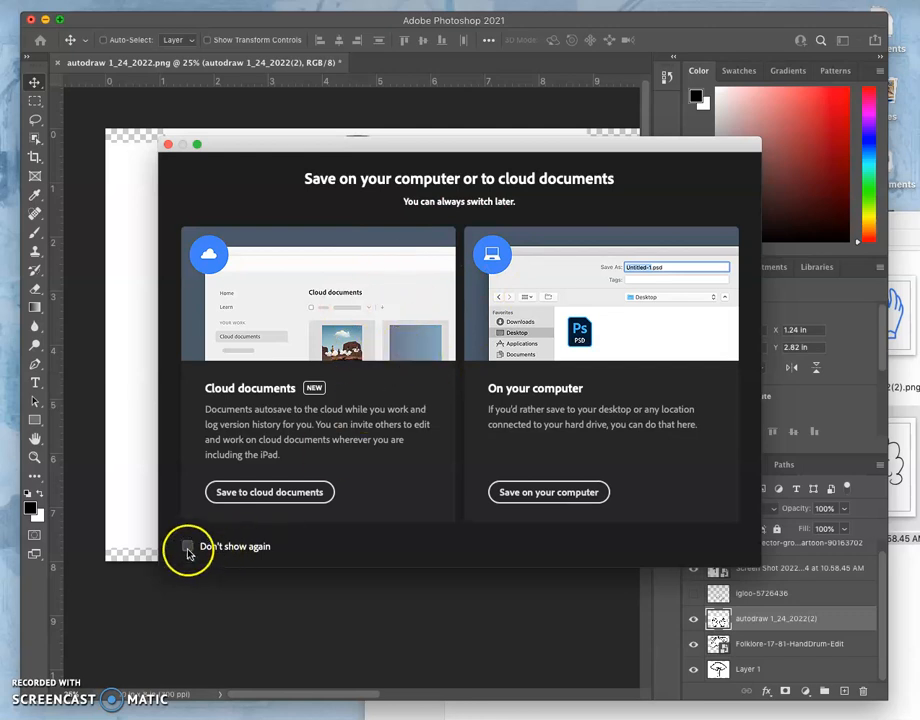
pyautogui.click(188, 546)
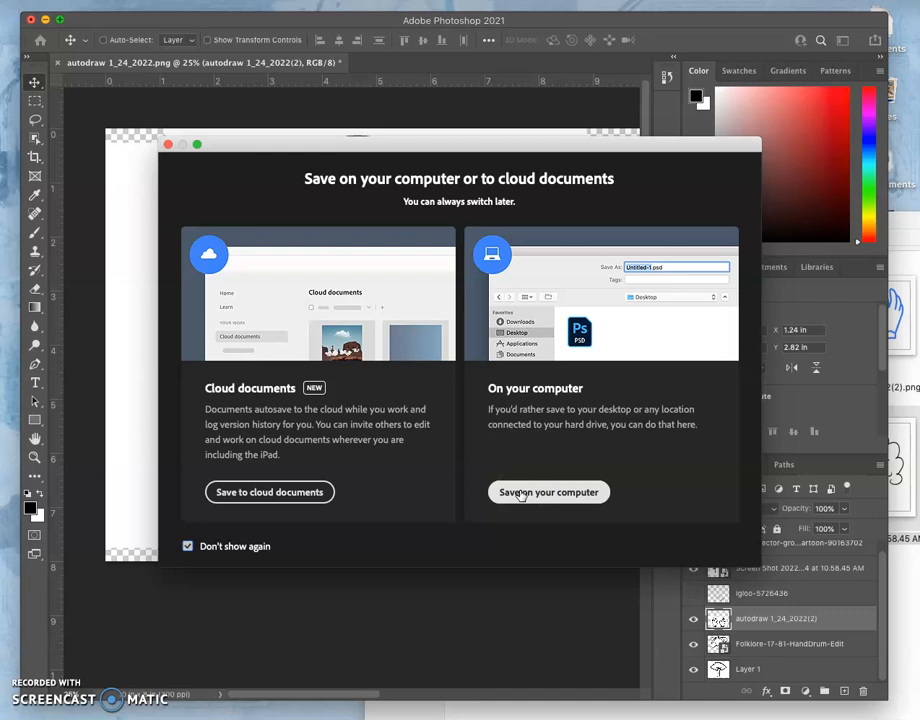
pyautogui.moveTo(430, 544)
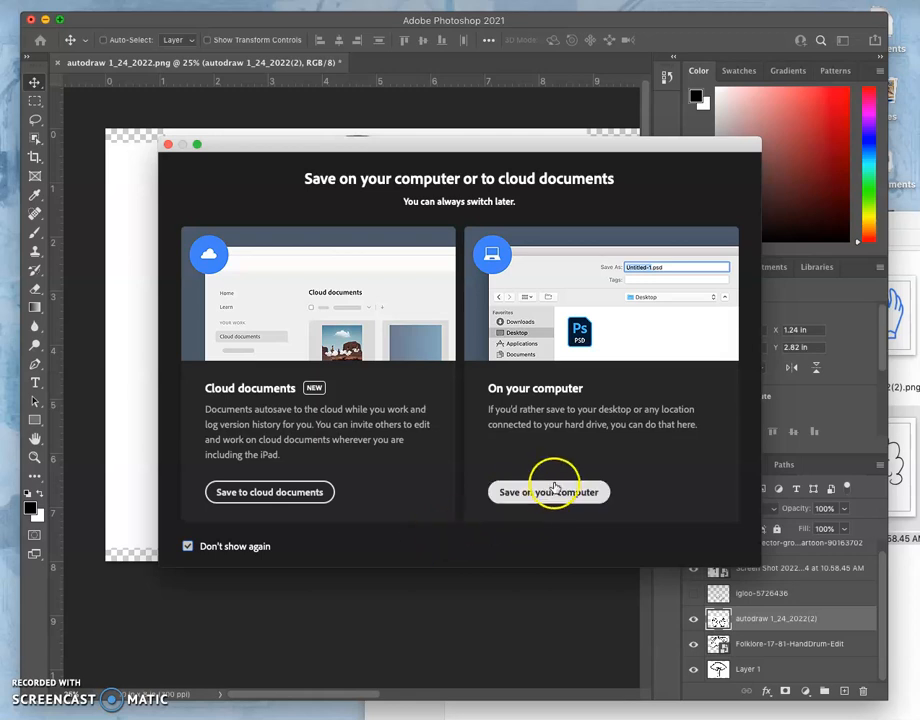
pyautogui.click(548, 492)
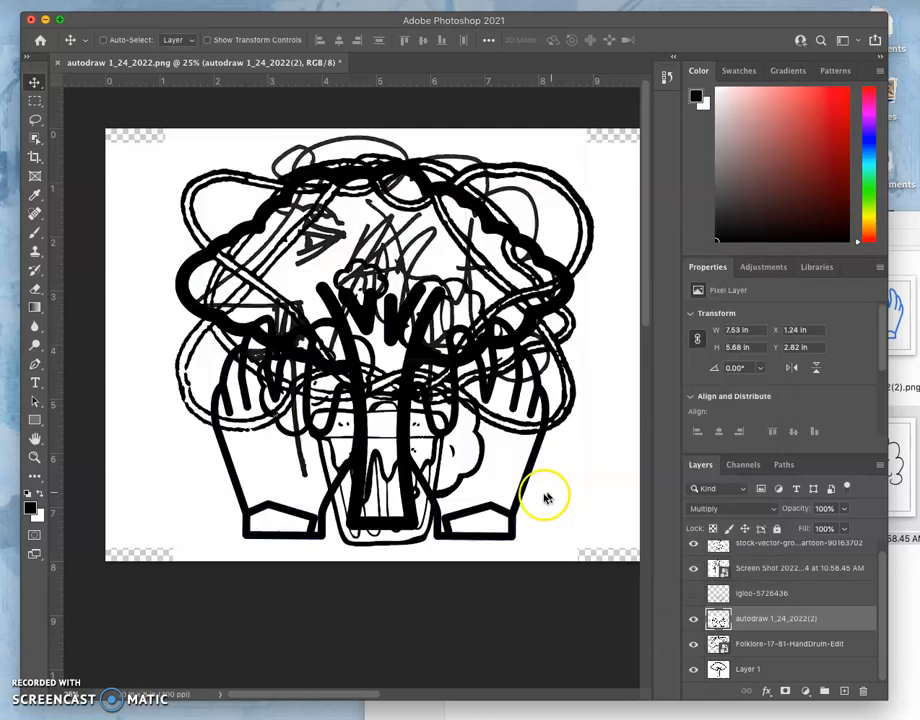